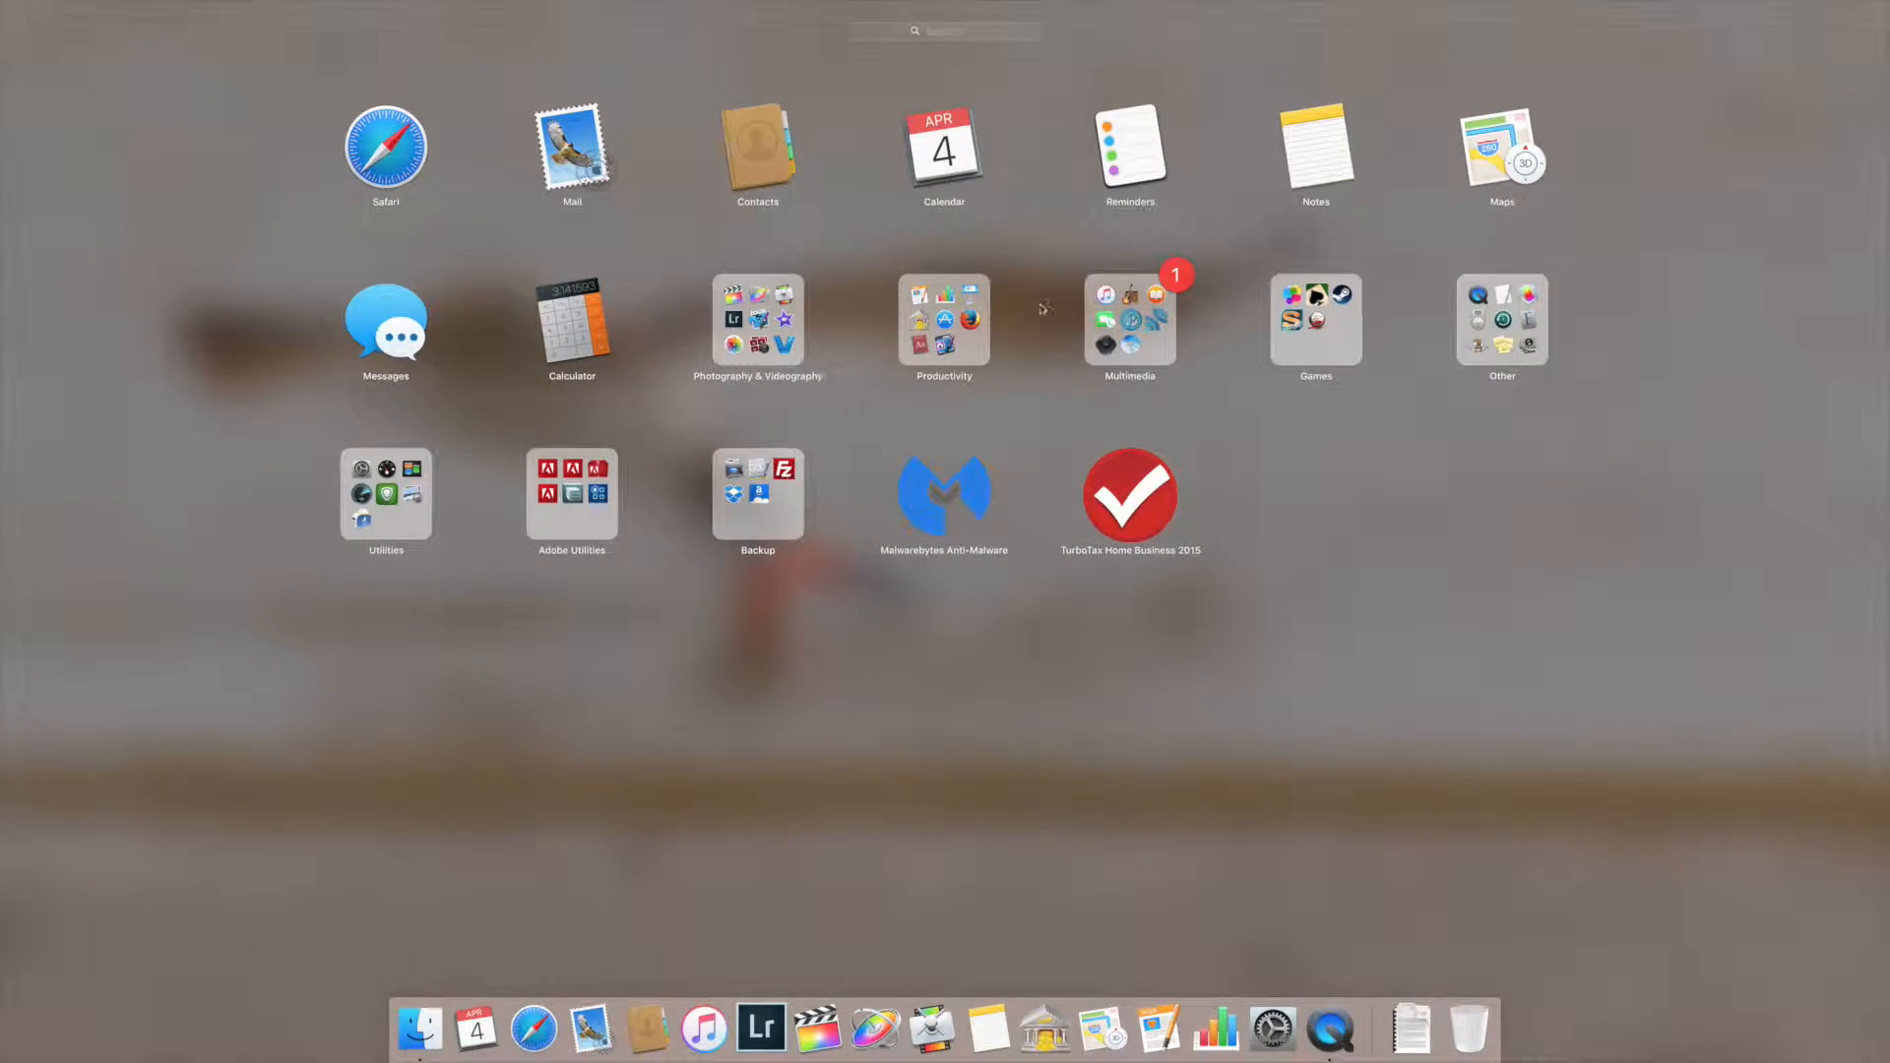
Search Launchpad for 'airport' and launch AirPort Utility.
text(airport)
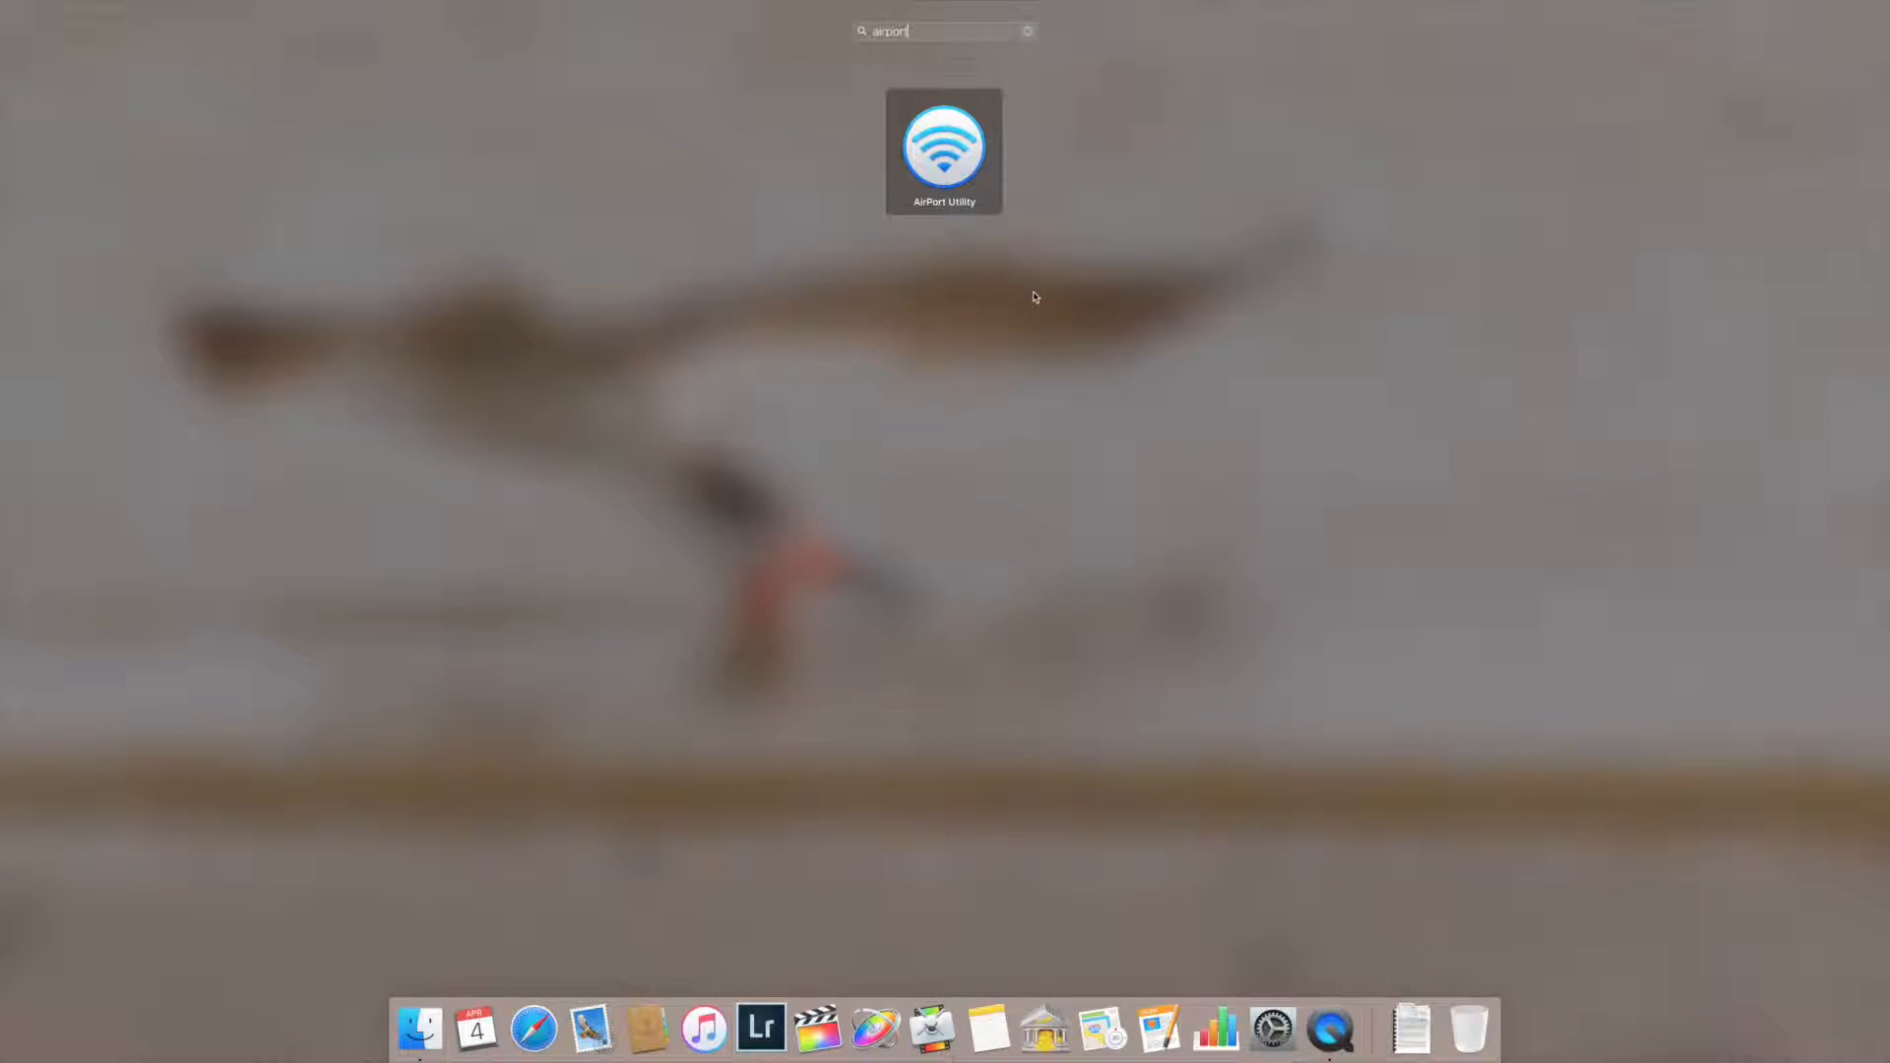
double_click(943, 150)
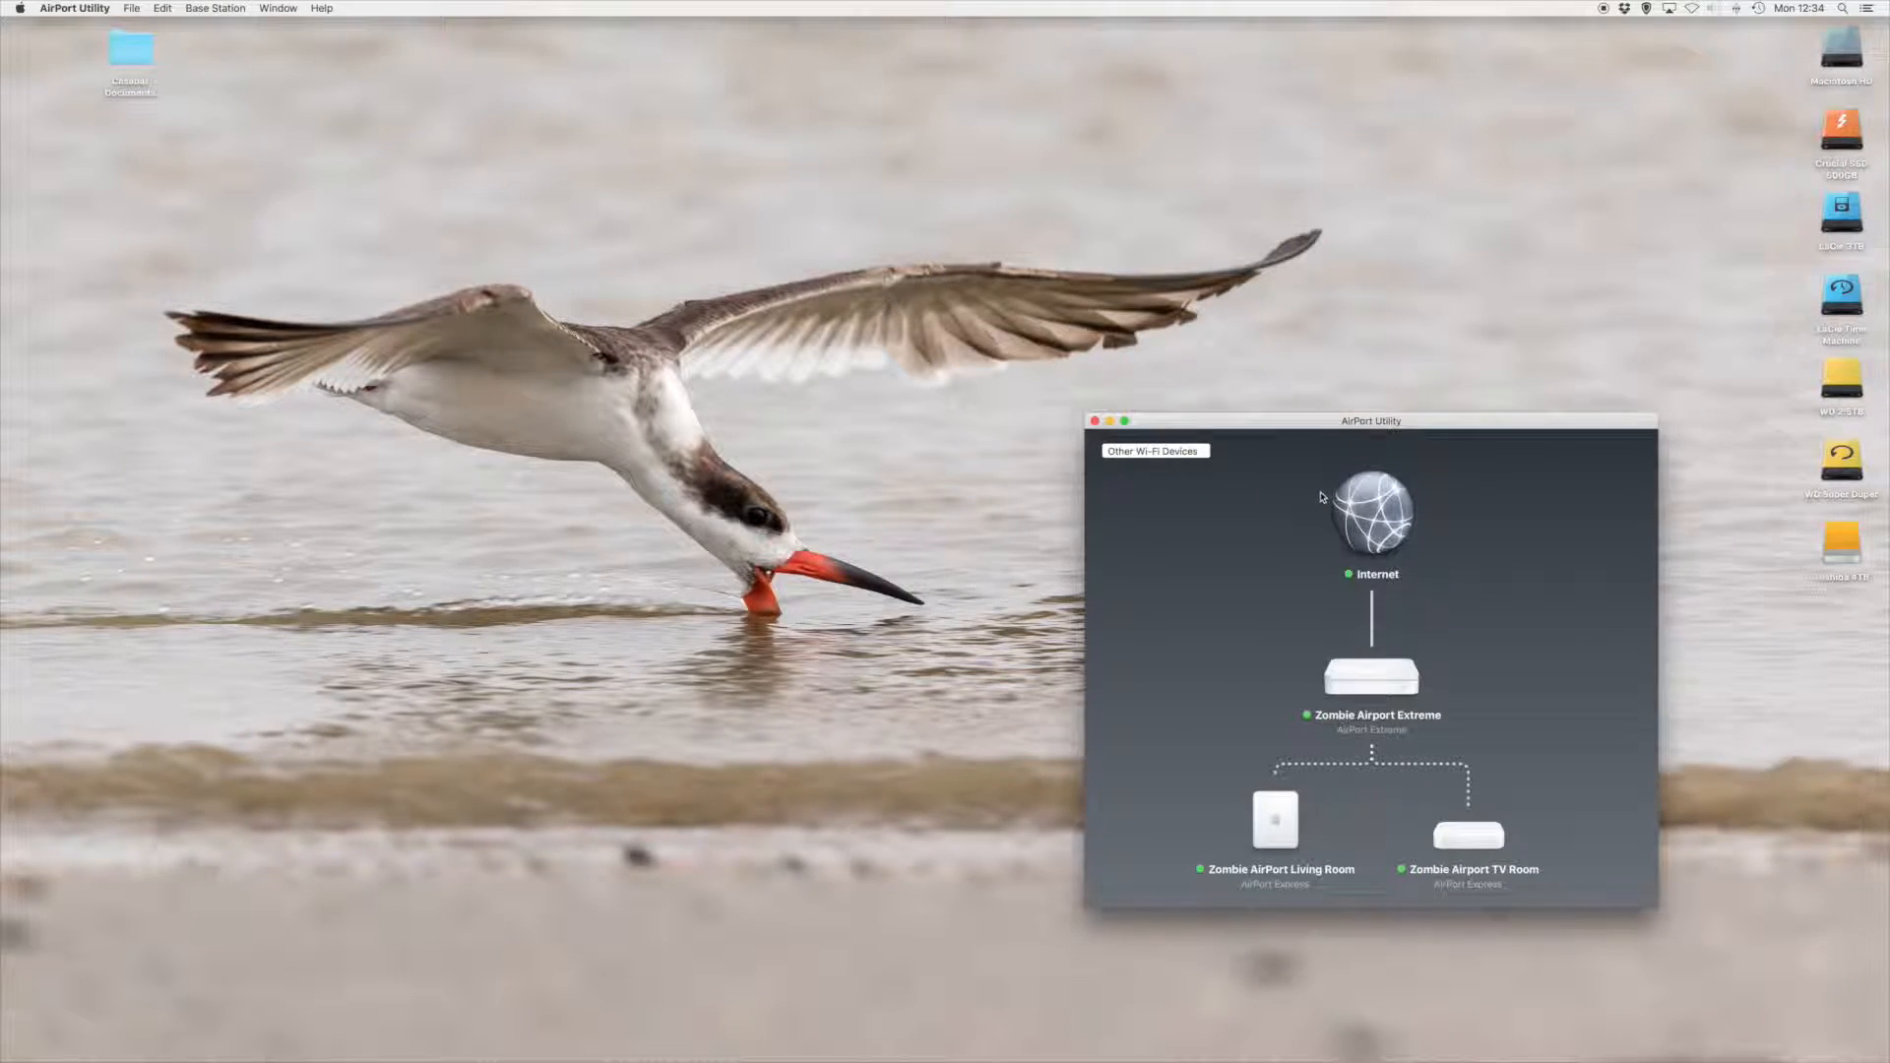
mouse_move(1386, 679)
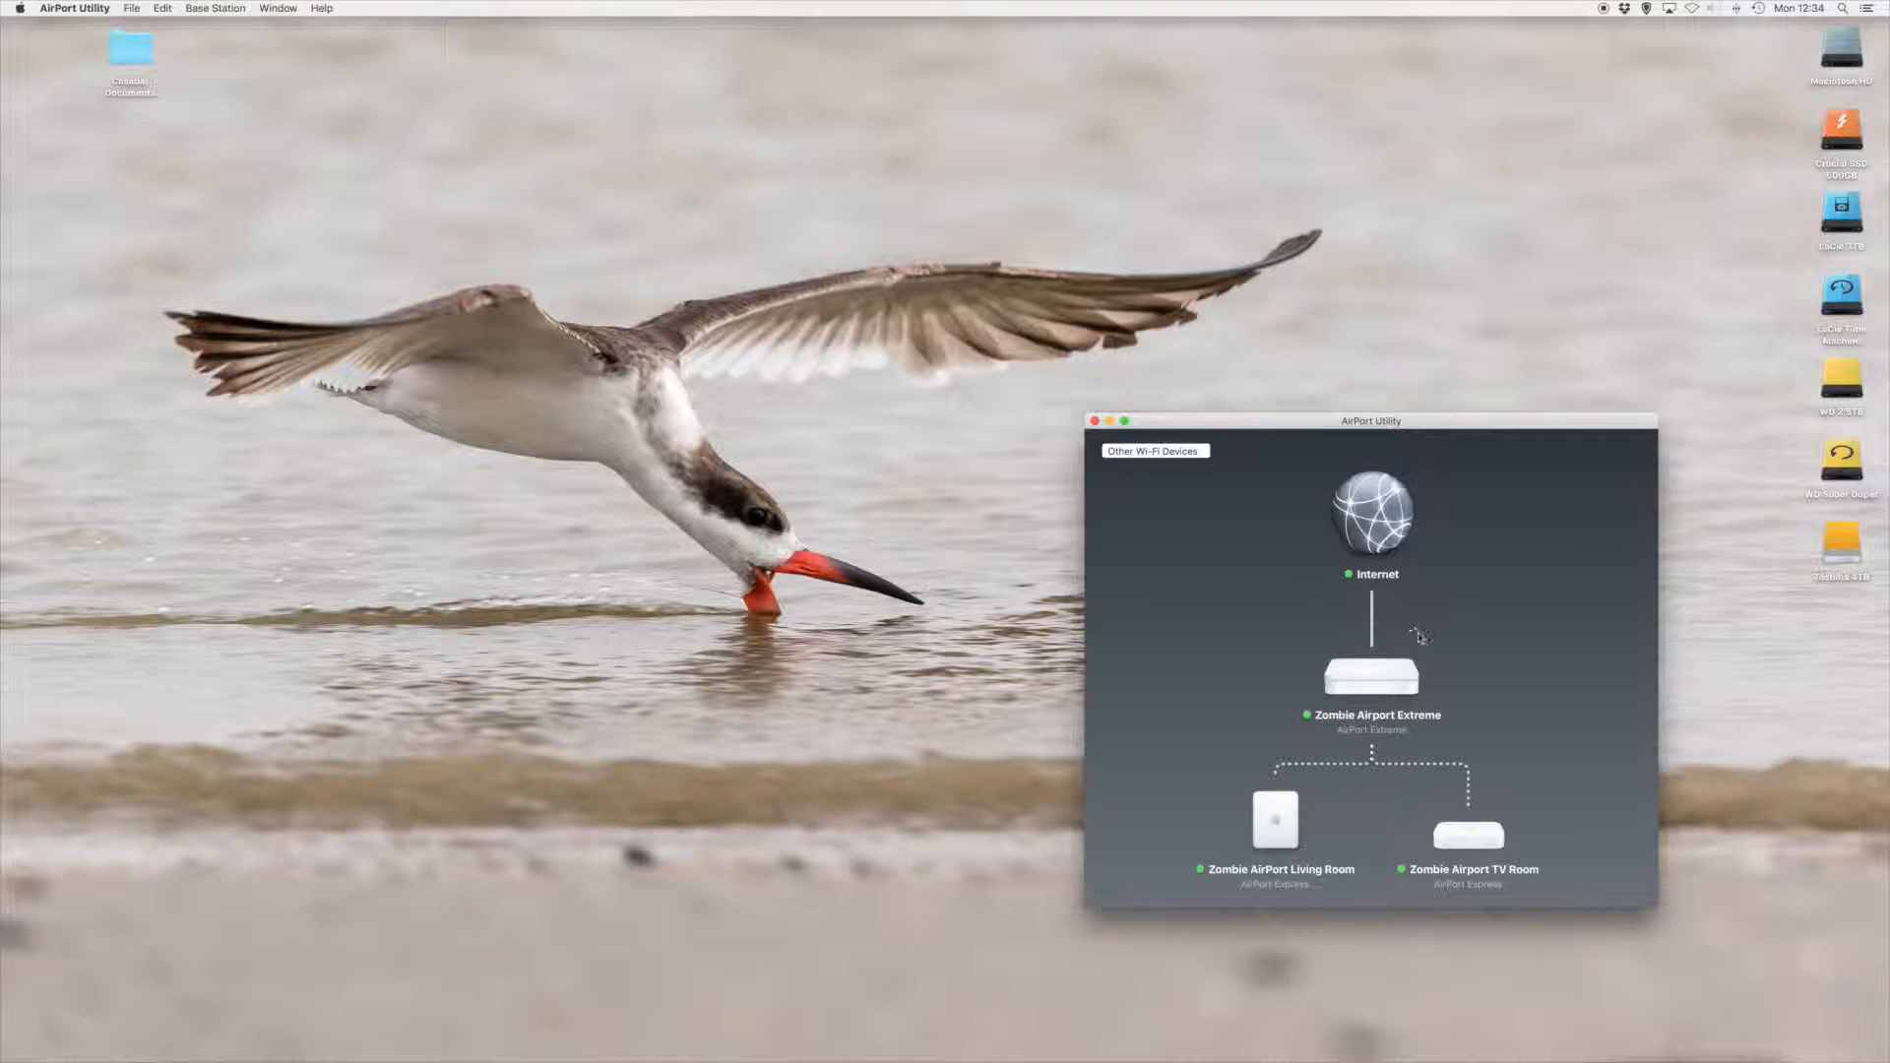
Edit Zombie Airport Extreme, view its Wireless settings for Zombie Net and glance at Wireless Options.
click(1371, 675)
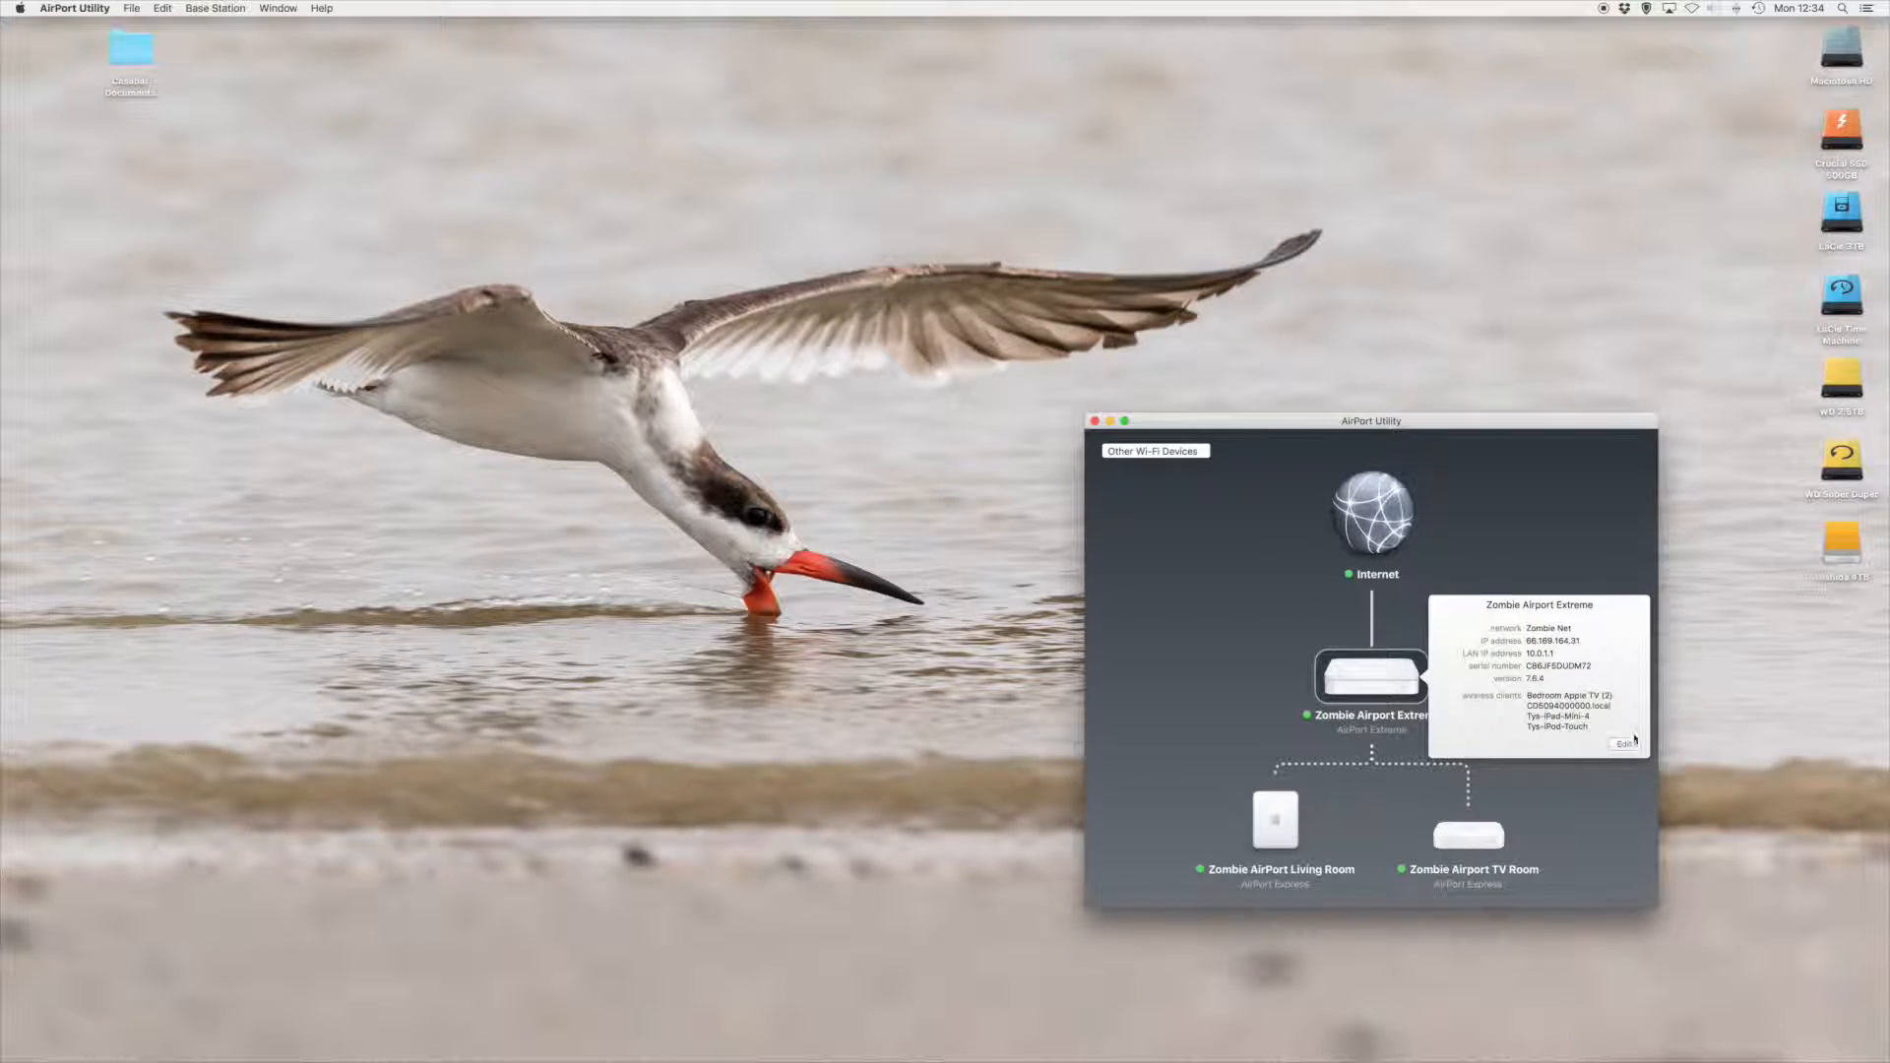
click(1624, 742)
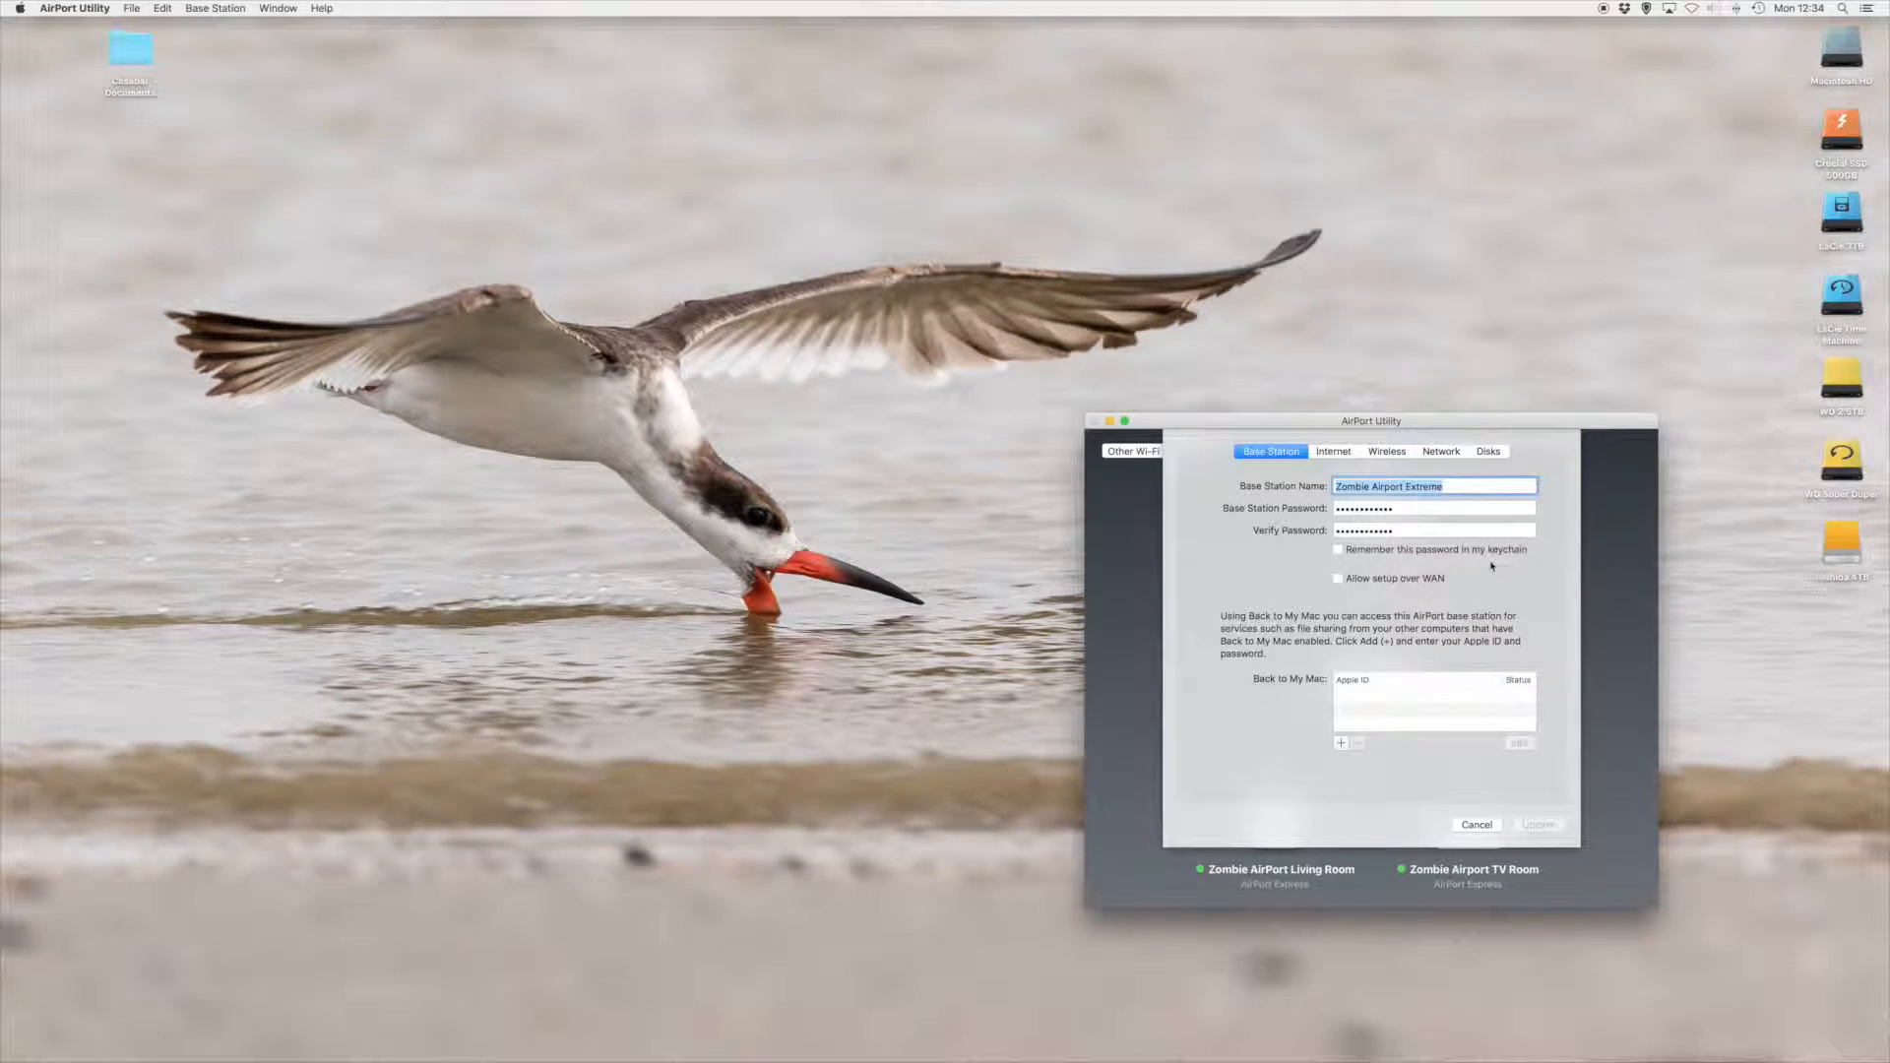
click(1384, 450)
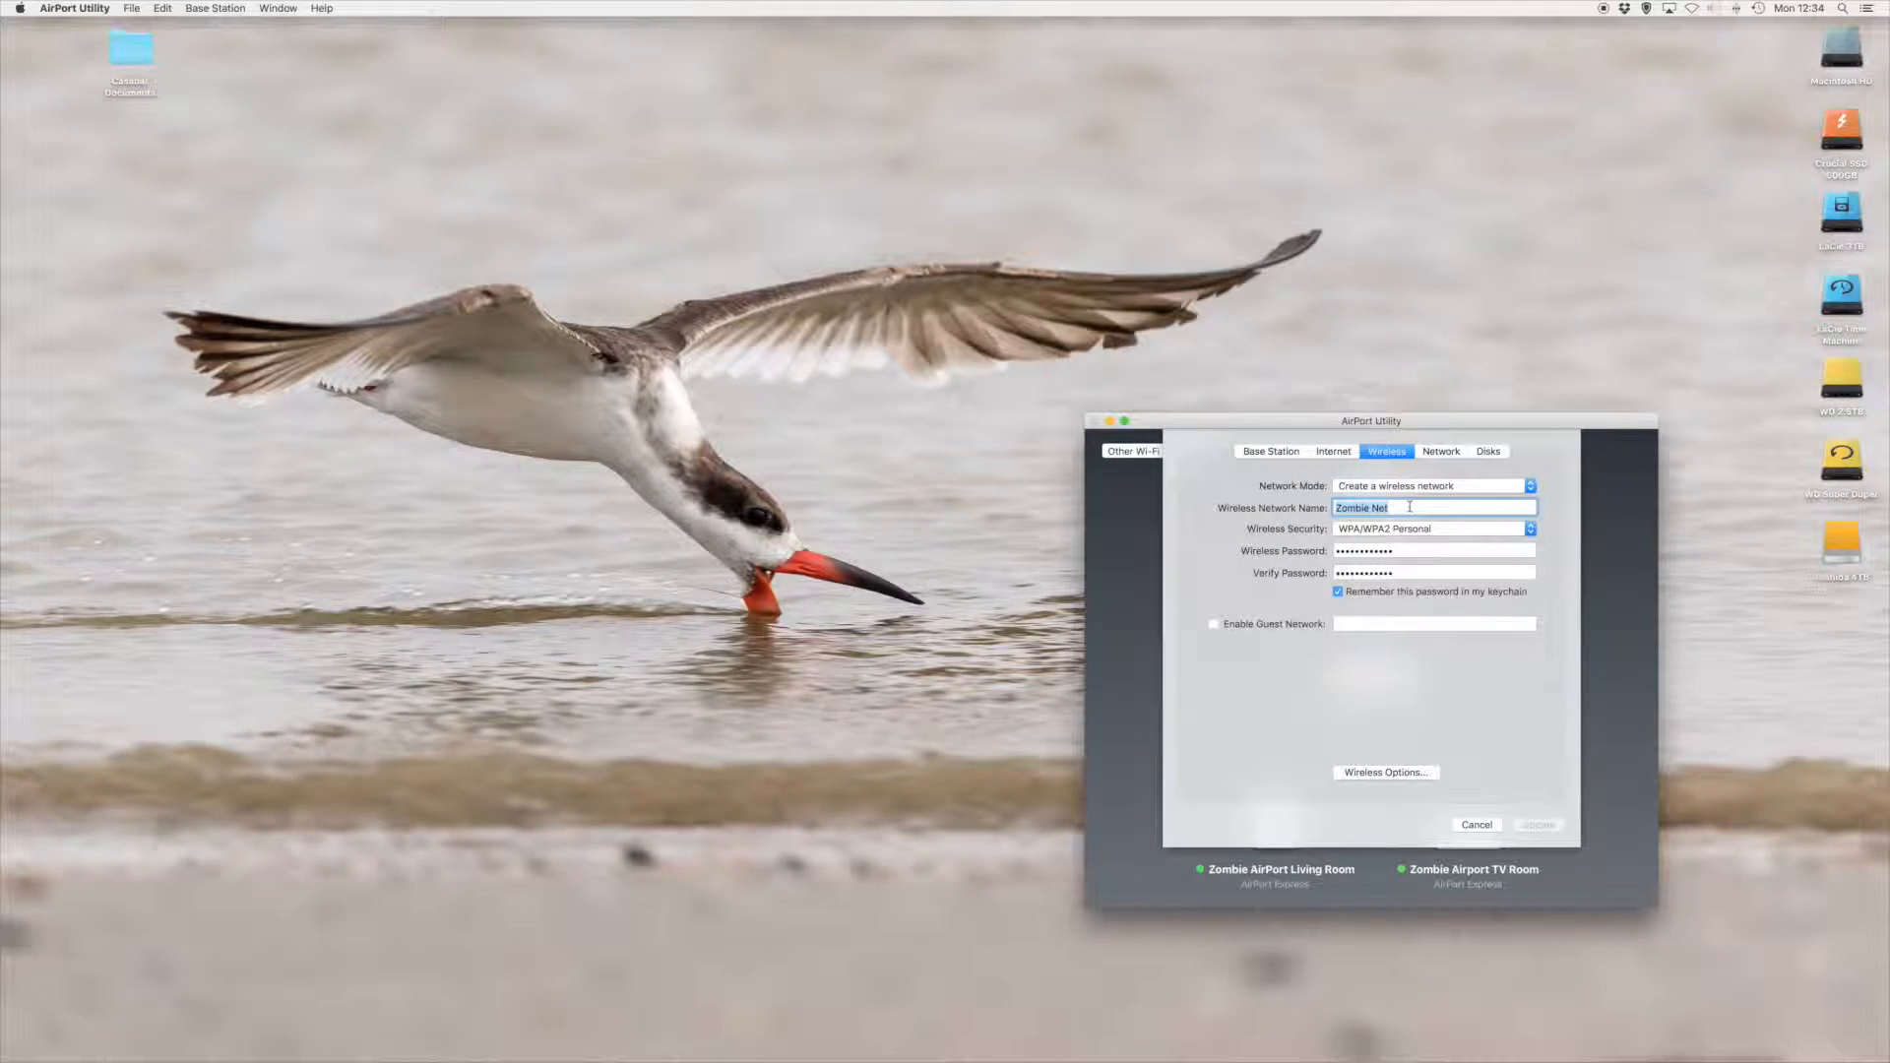
mouse_move(1452, 750)
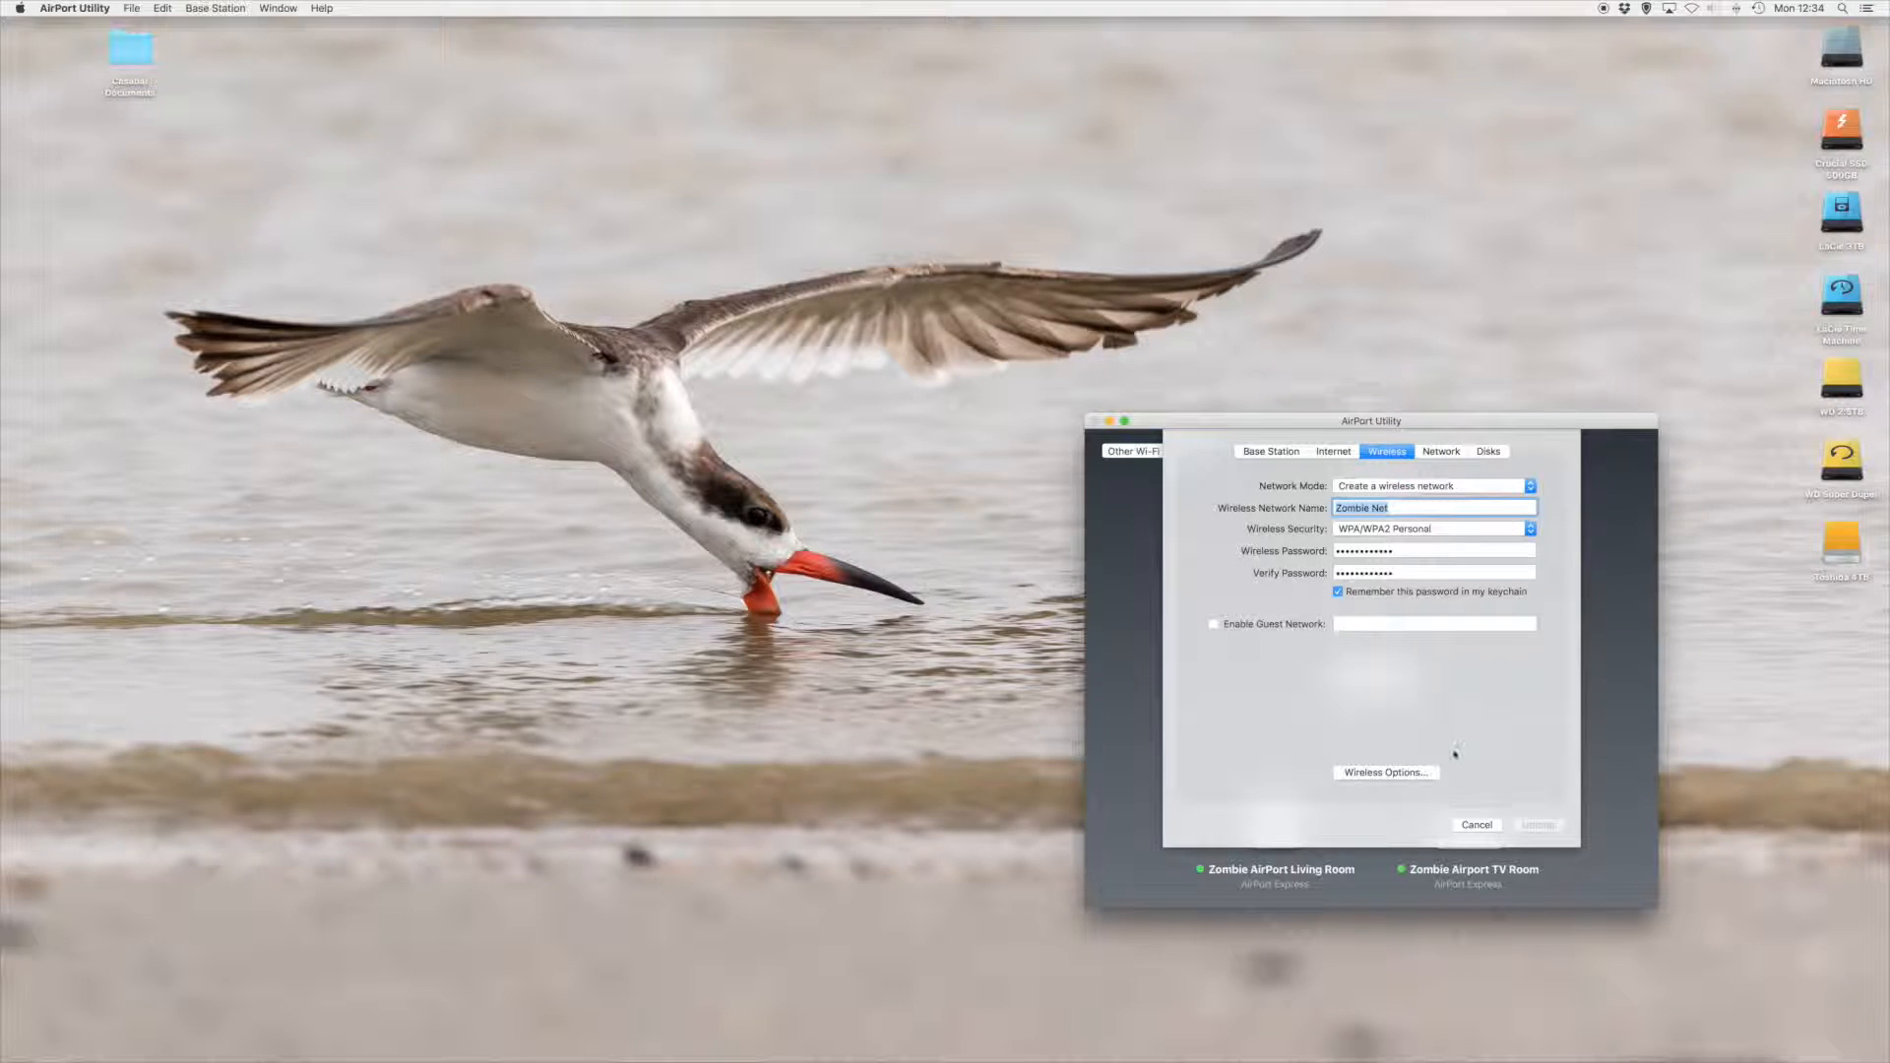
click(1384, 772)
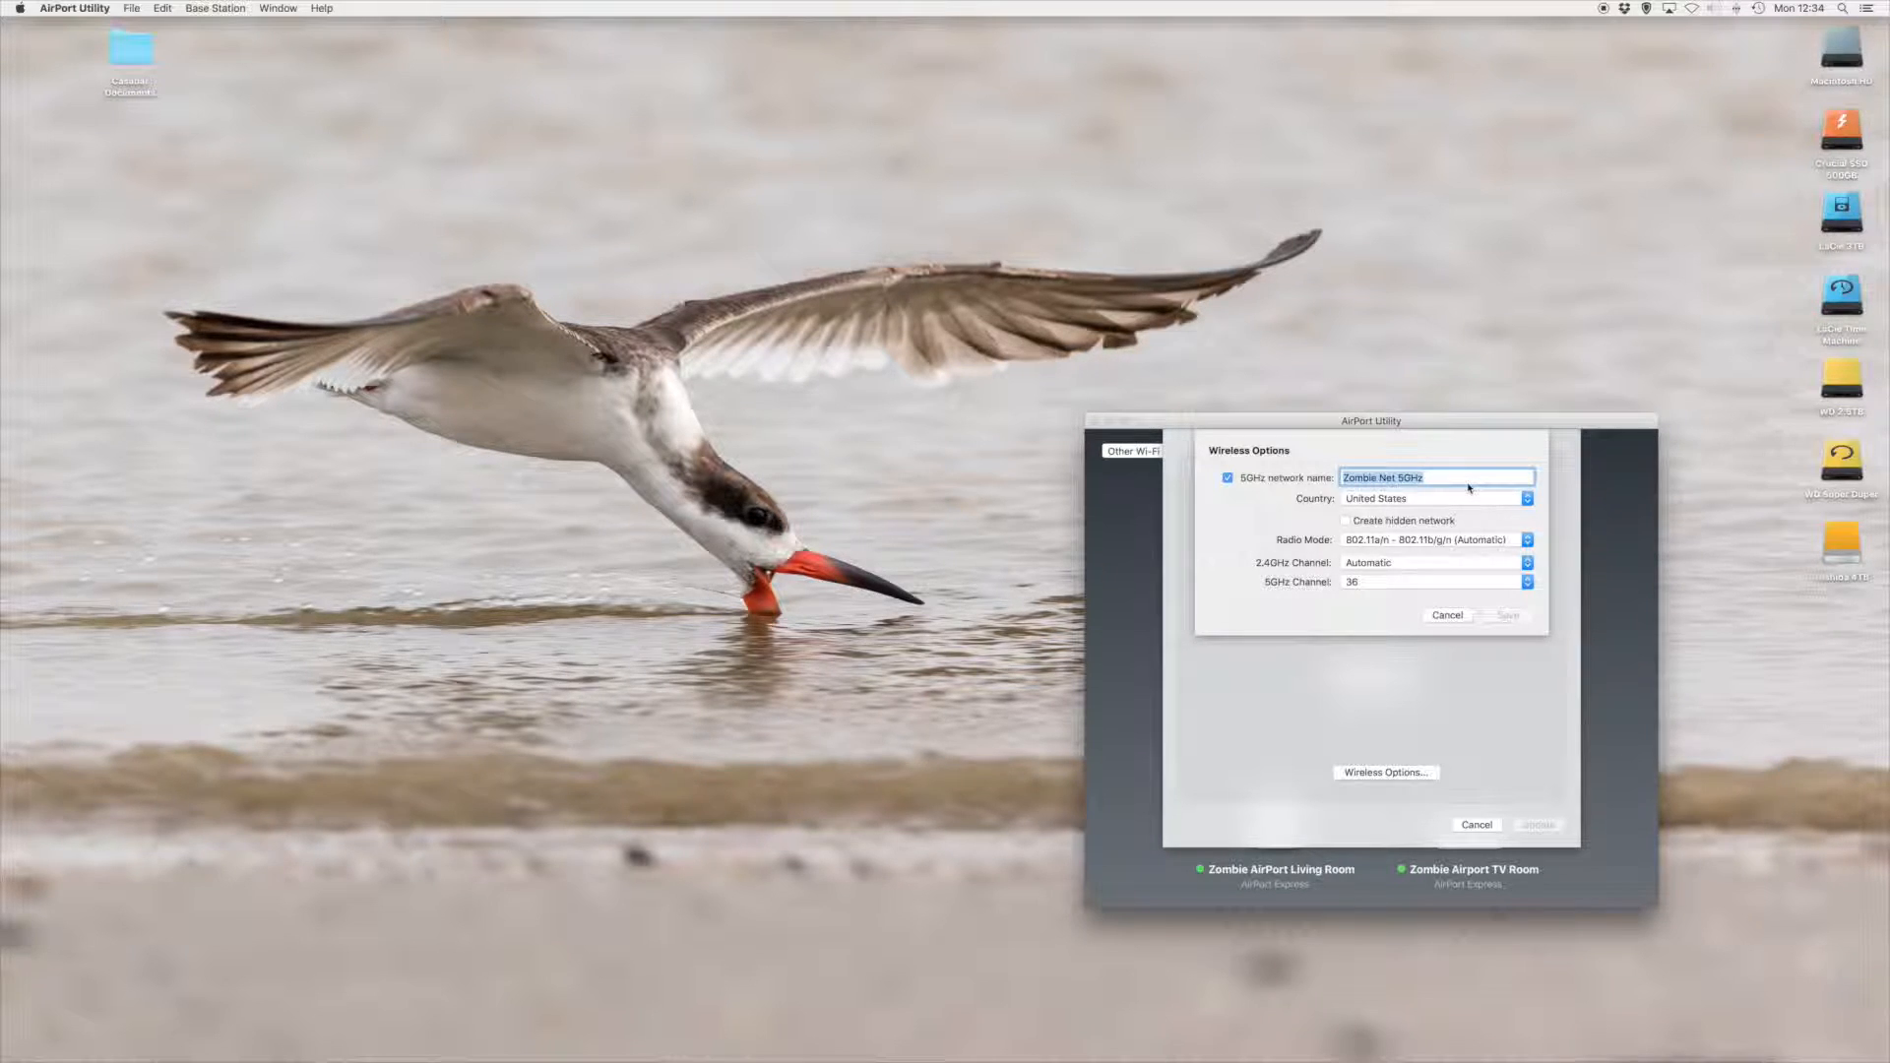
click(1447, 615)
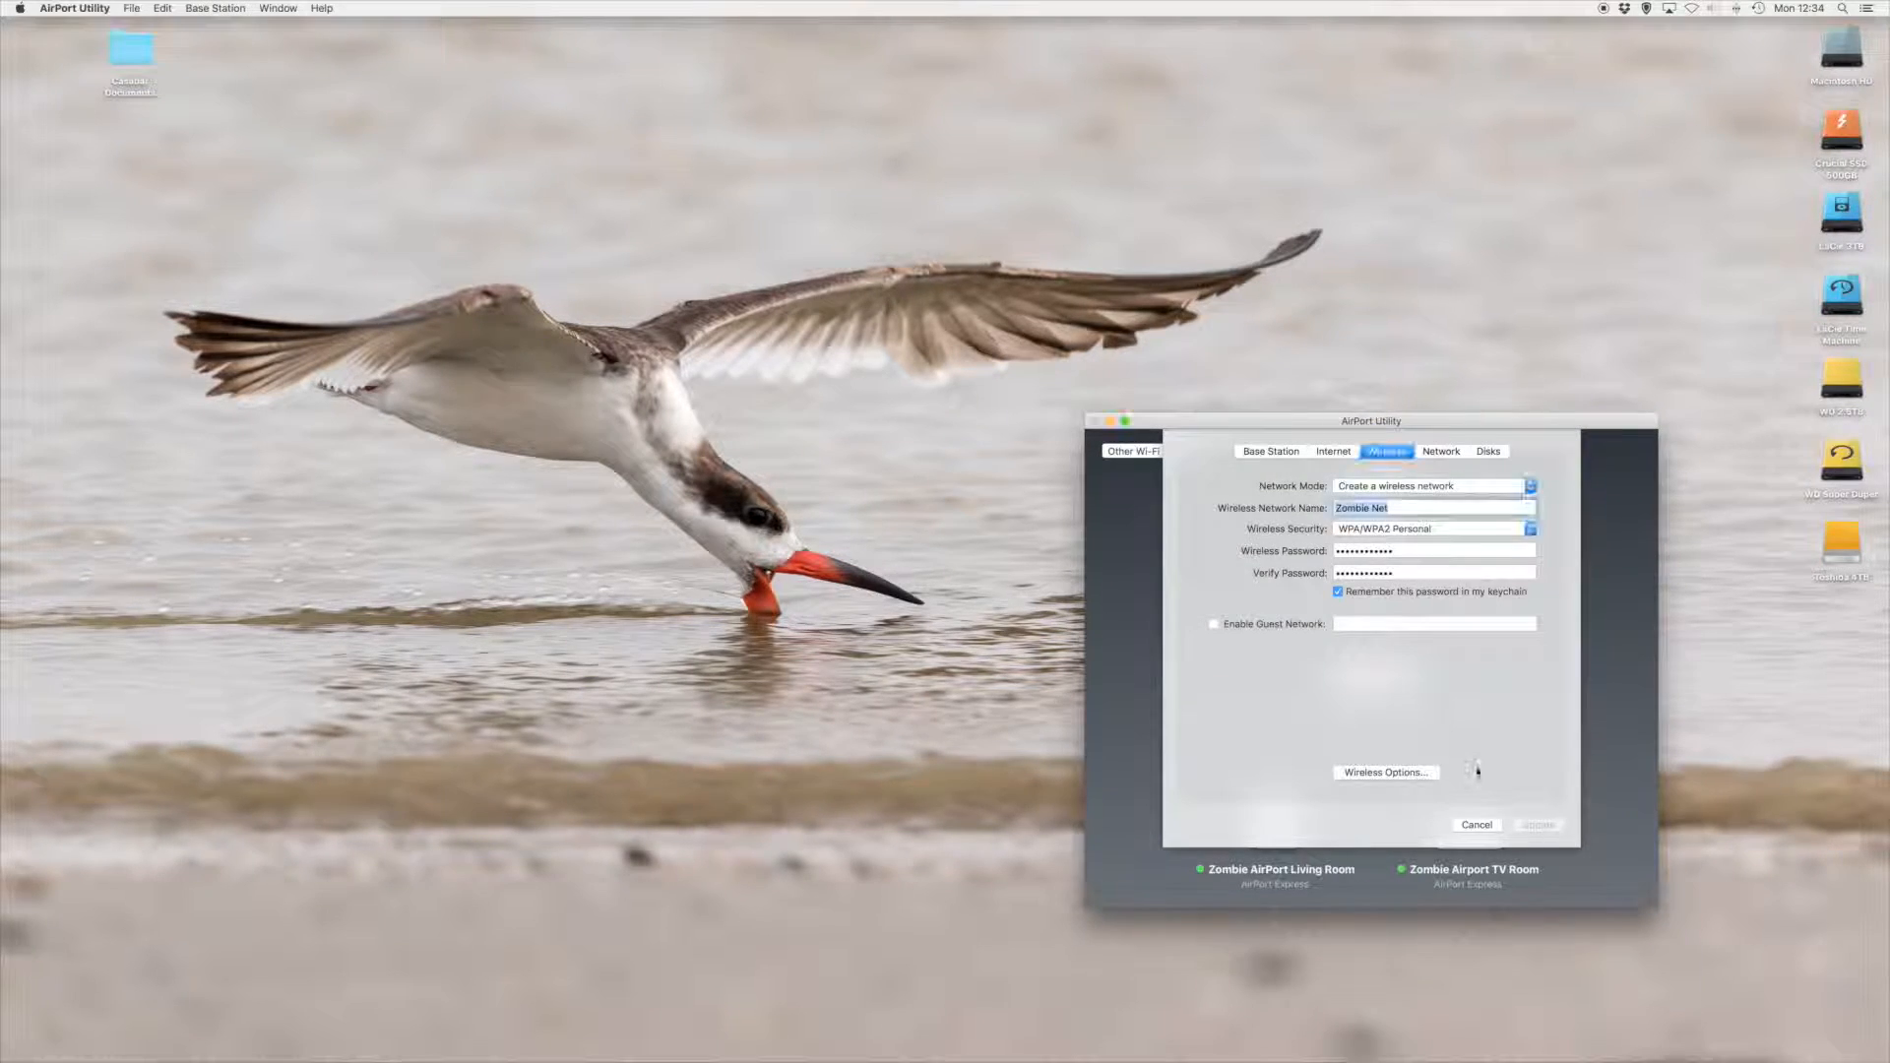
Cancel the Zombie Airport Extreme settings sheet, returning to the network map.
click(1475, 825)
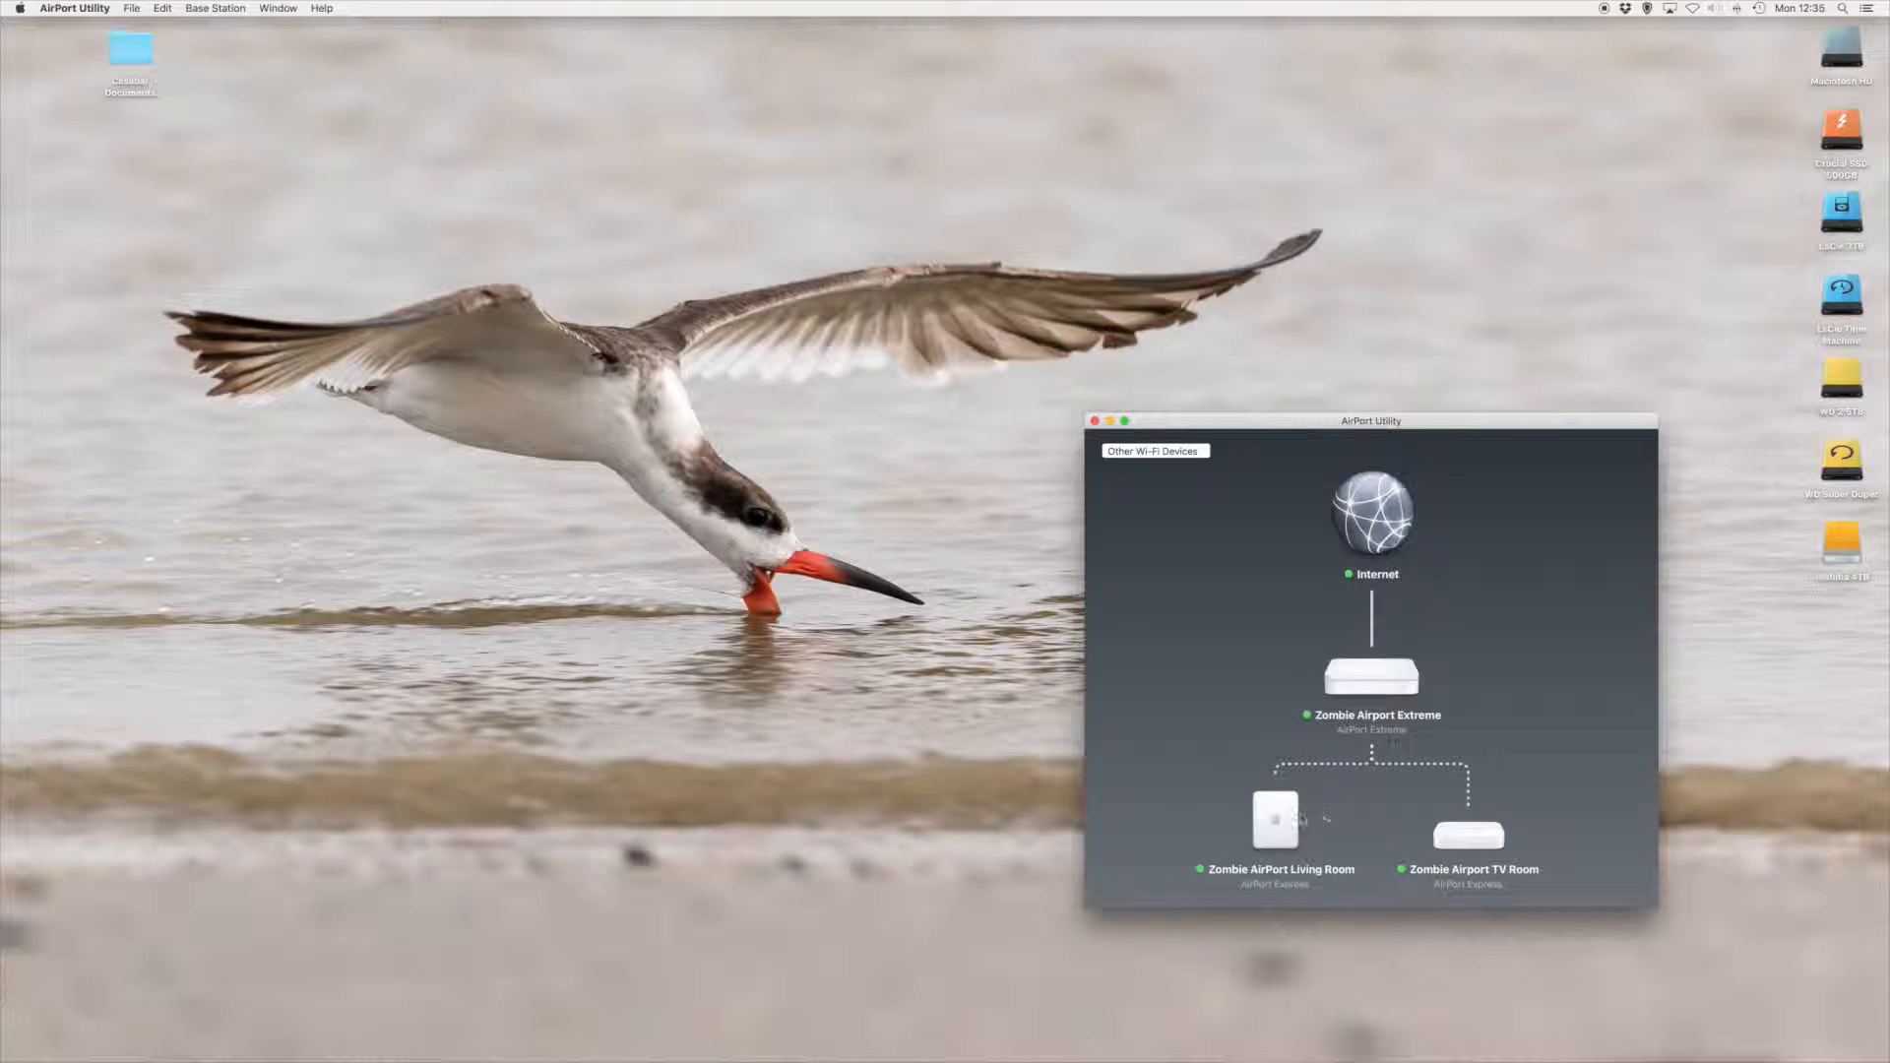
click(1274, 821)
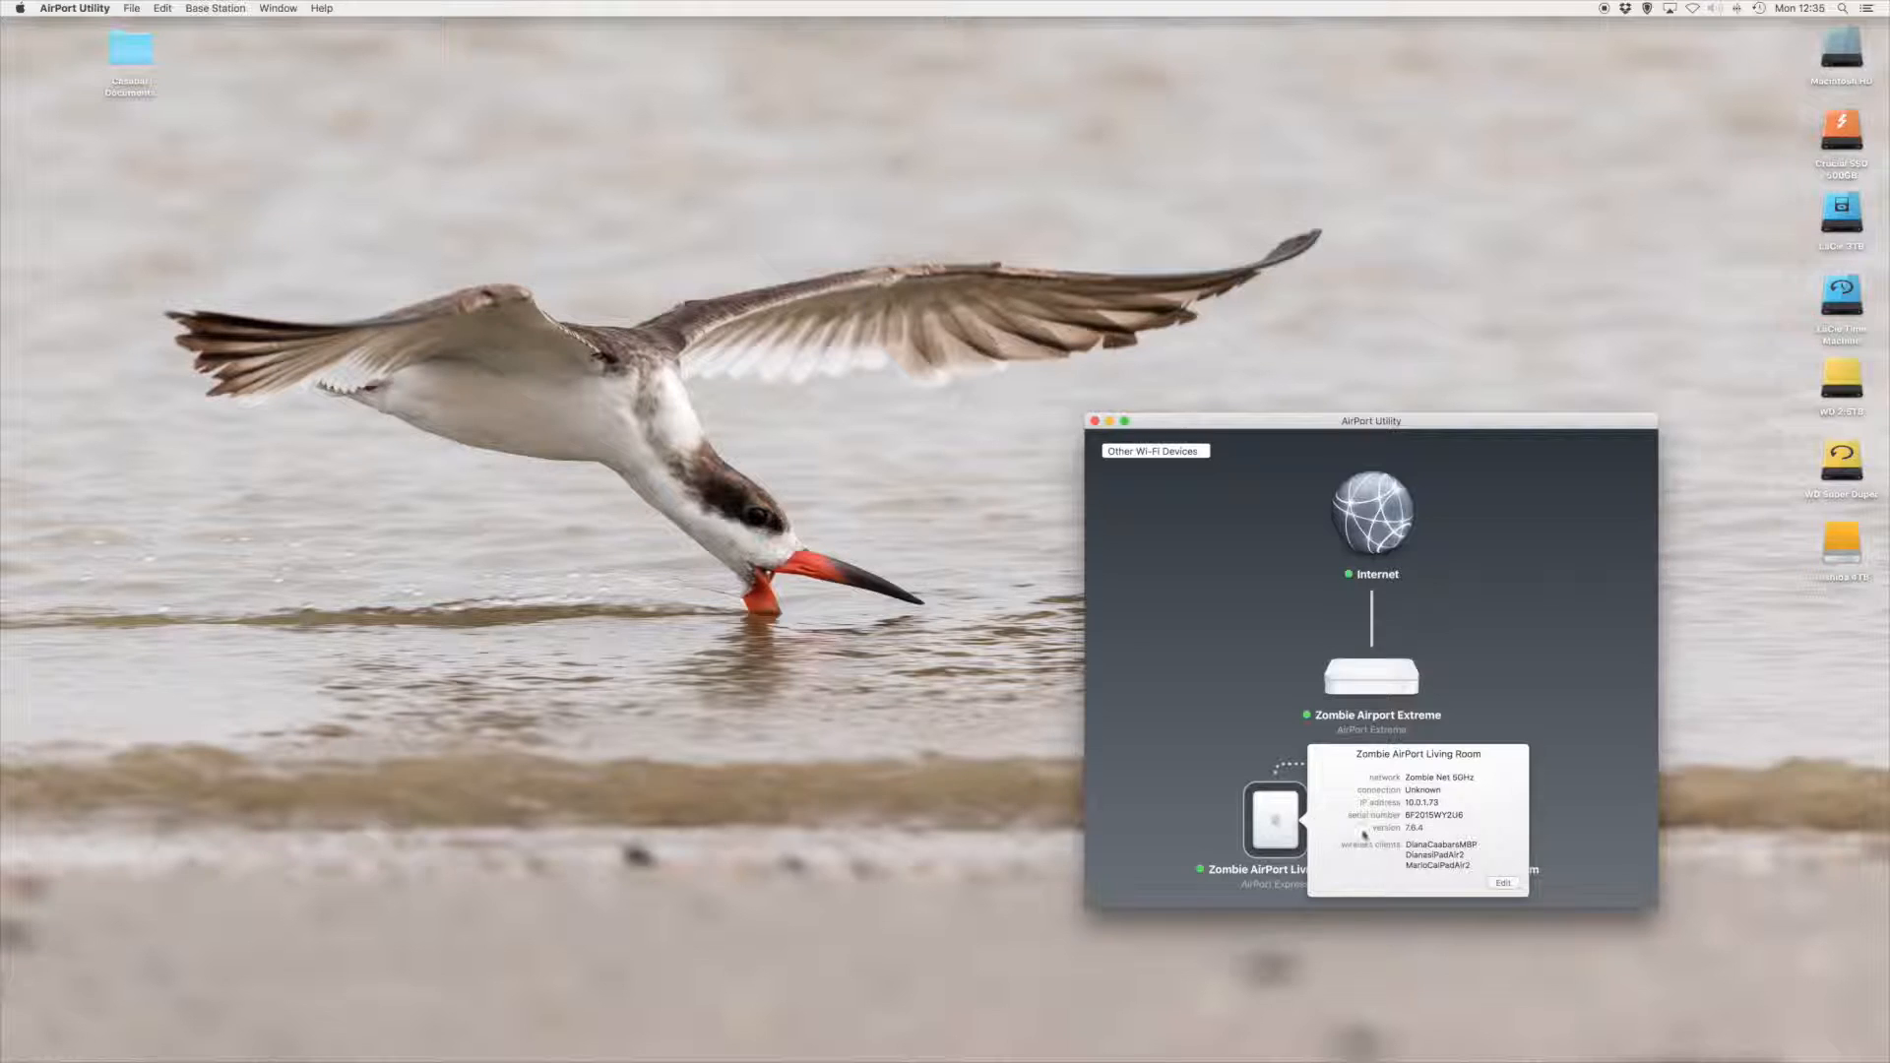
click(1502, 882)
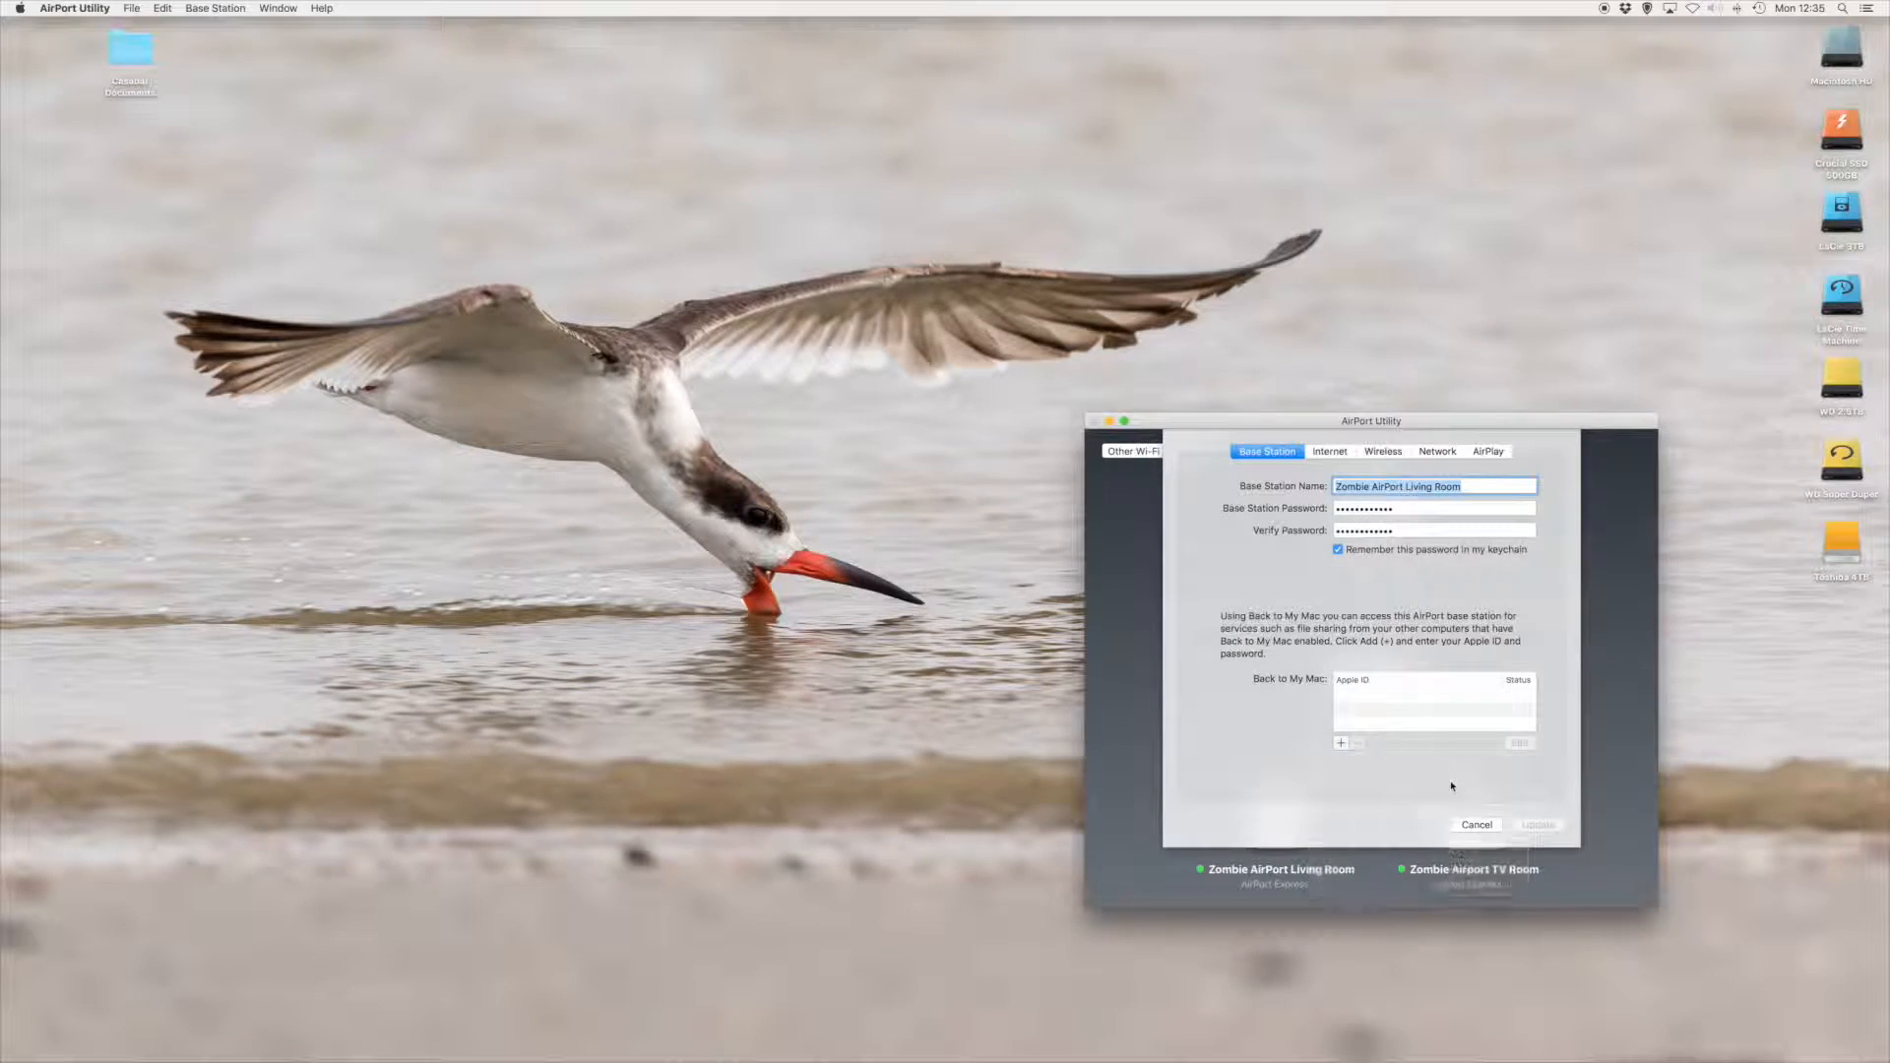
click(1382, 451)
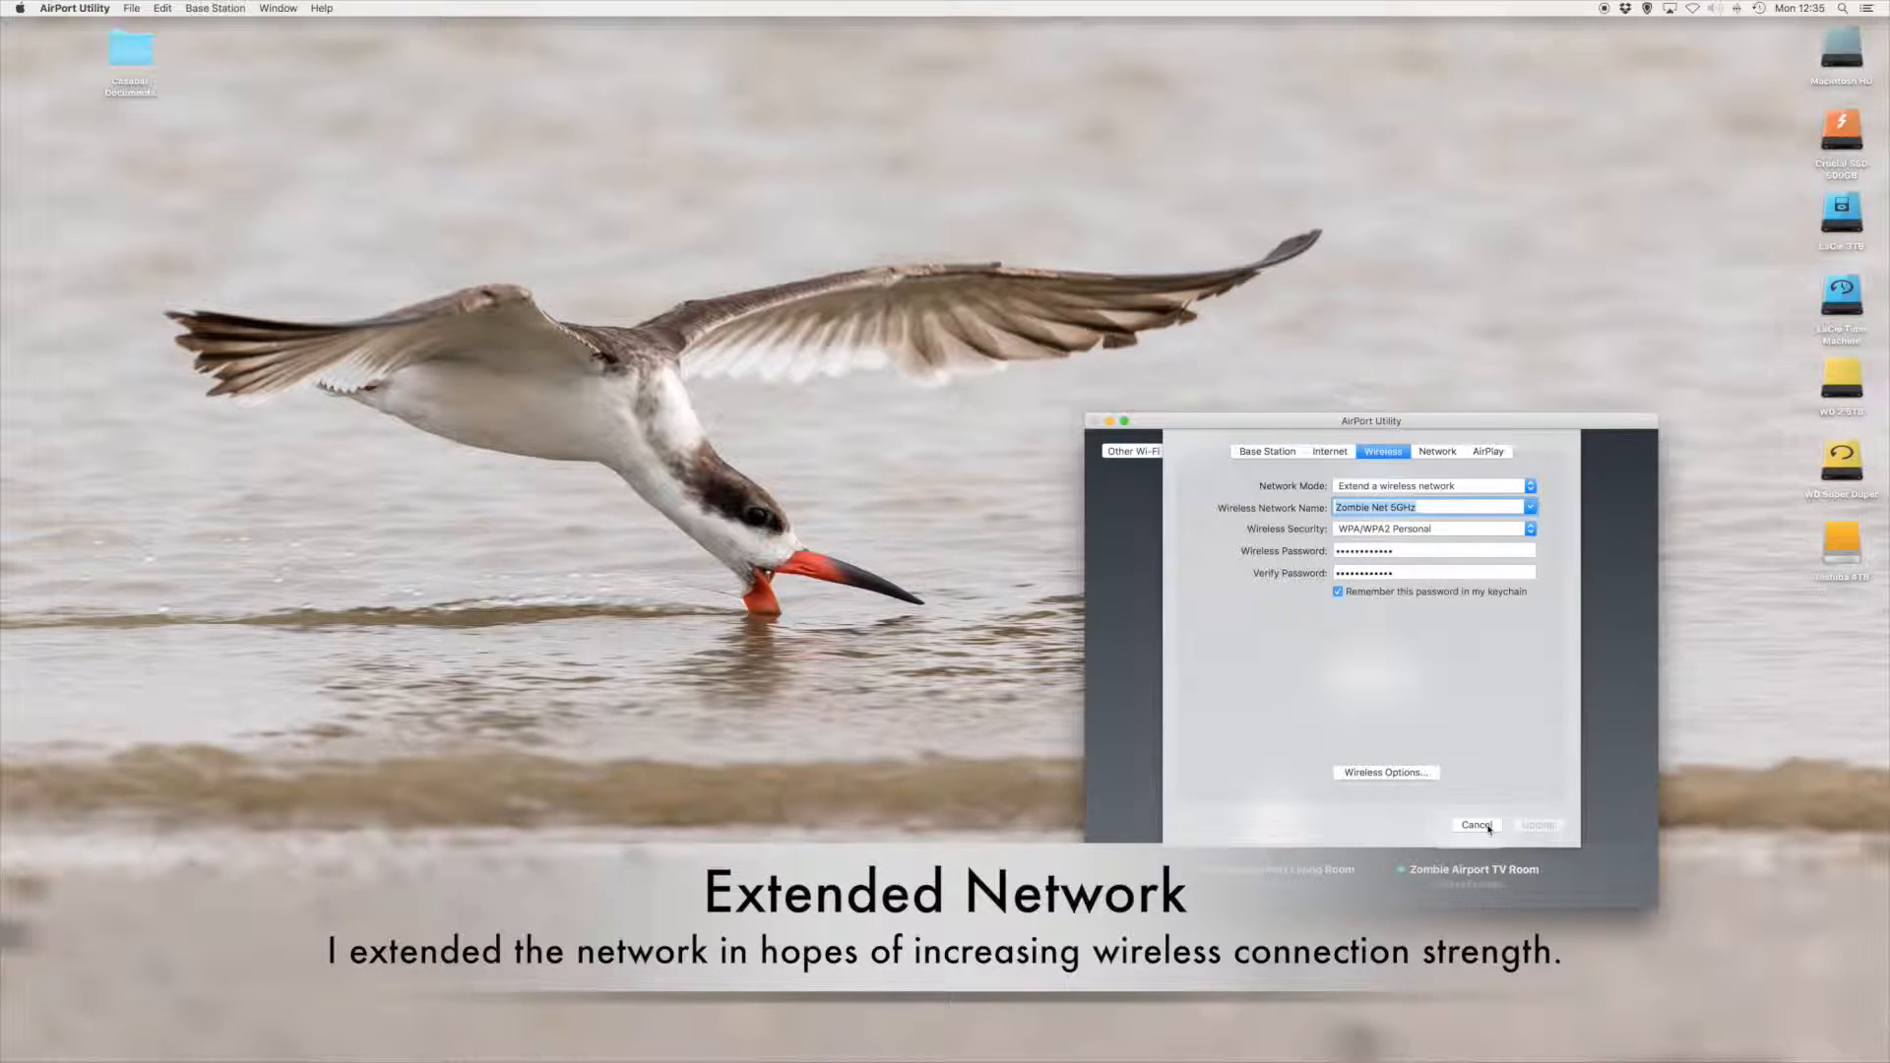
click(1475, 825)
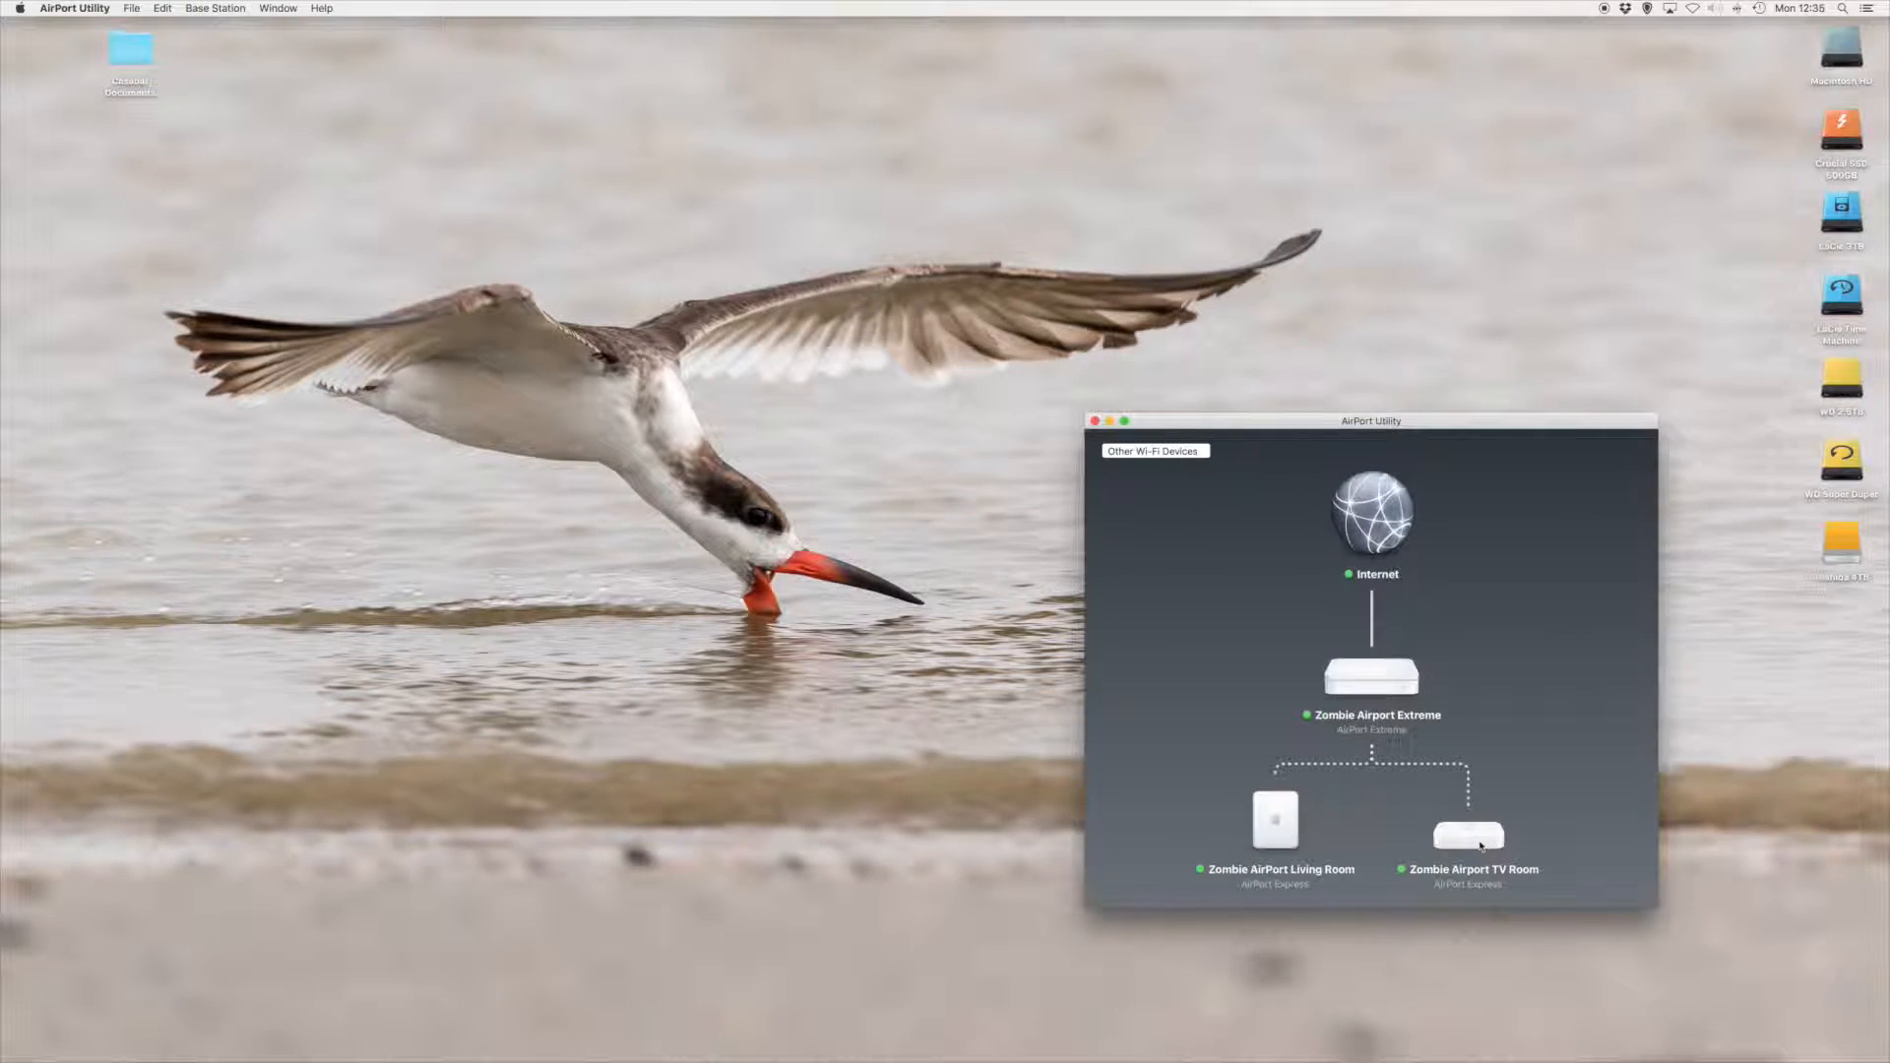
View the Zombie Airport TV Room station's settings extending Zombie Net 5GHz, then cancel.
click(1709, 892)
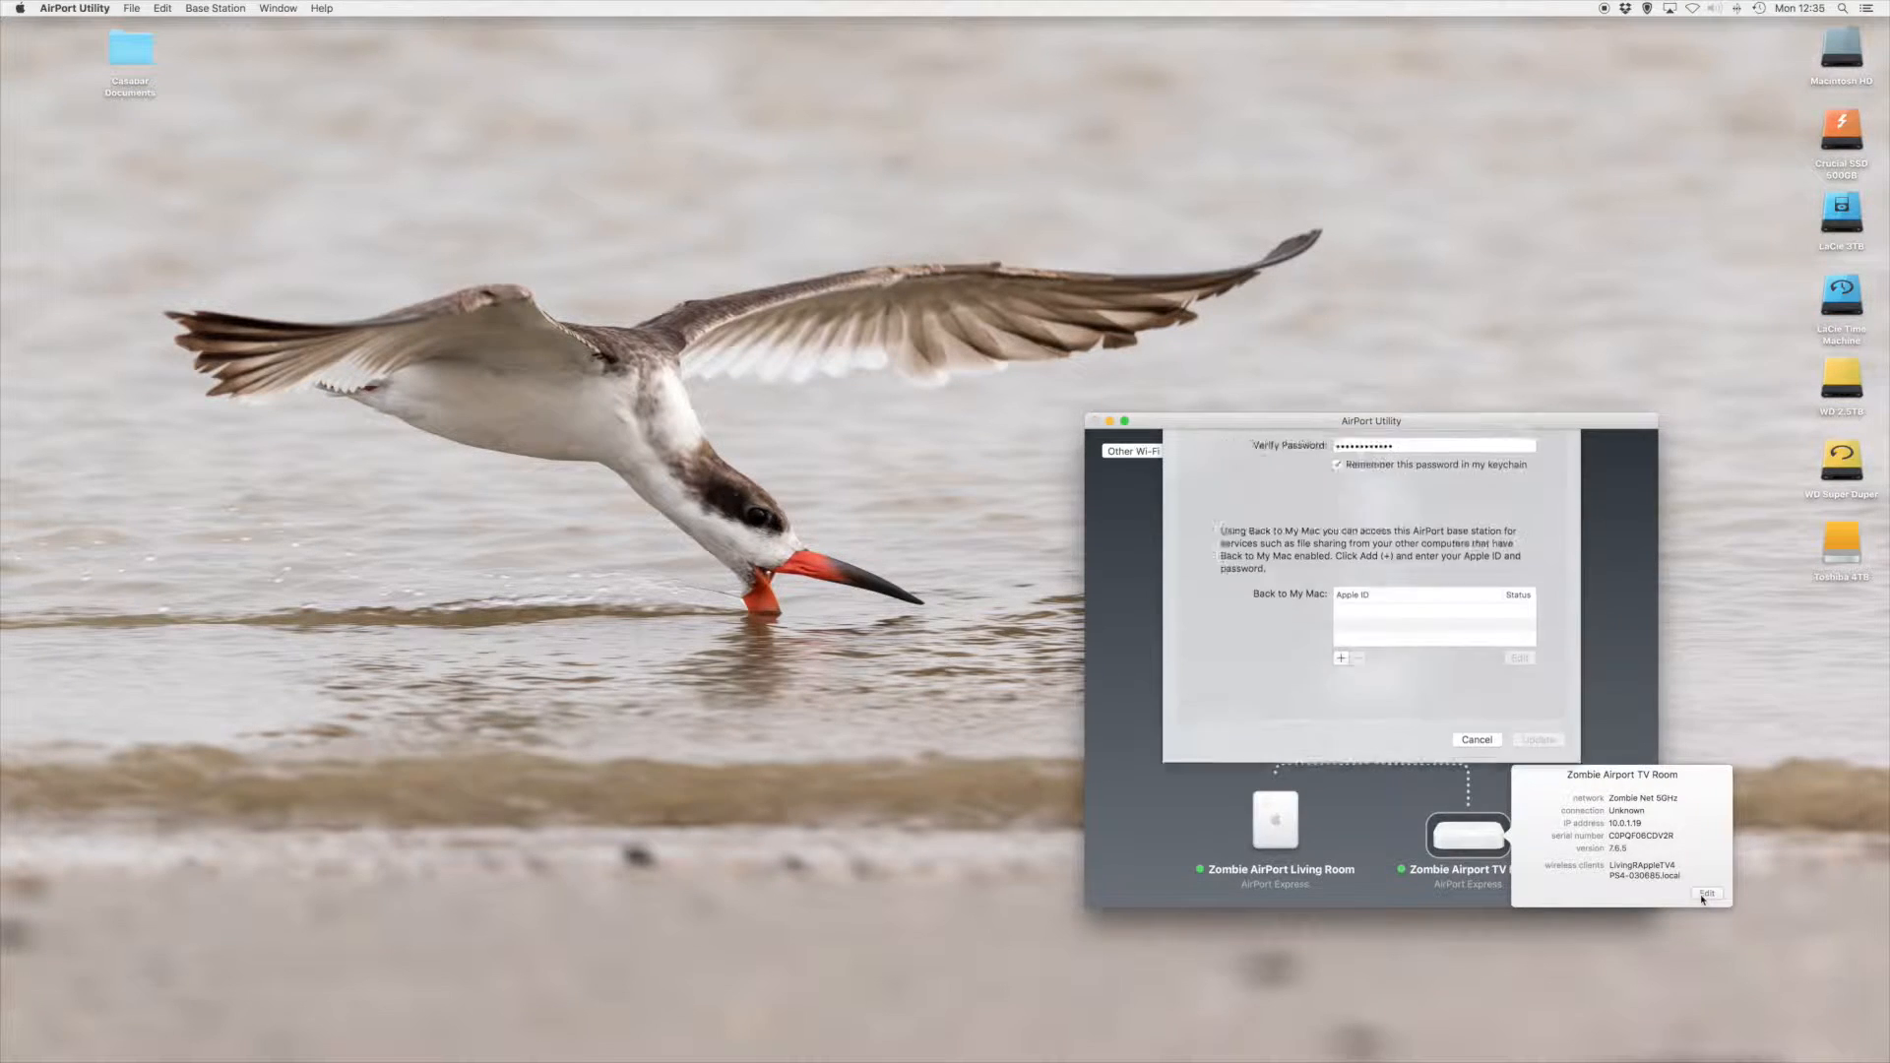
click(1382, 451)
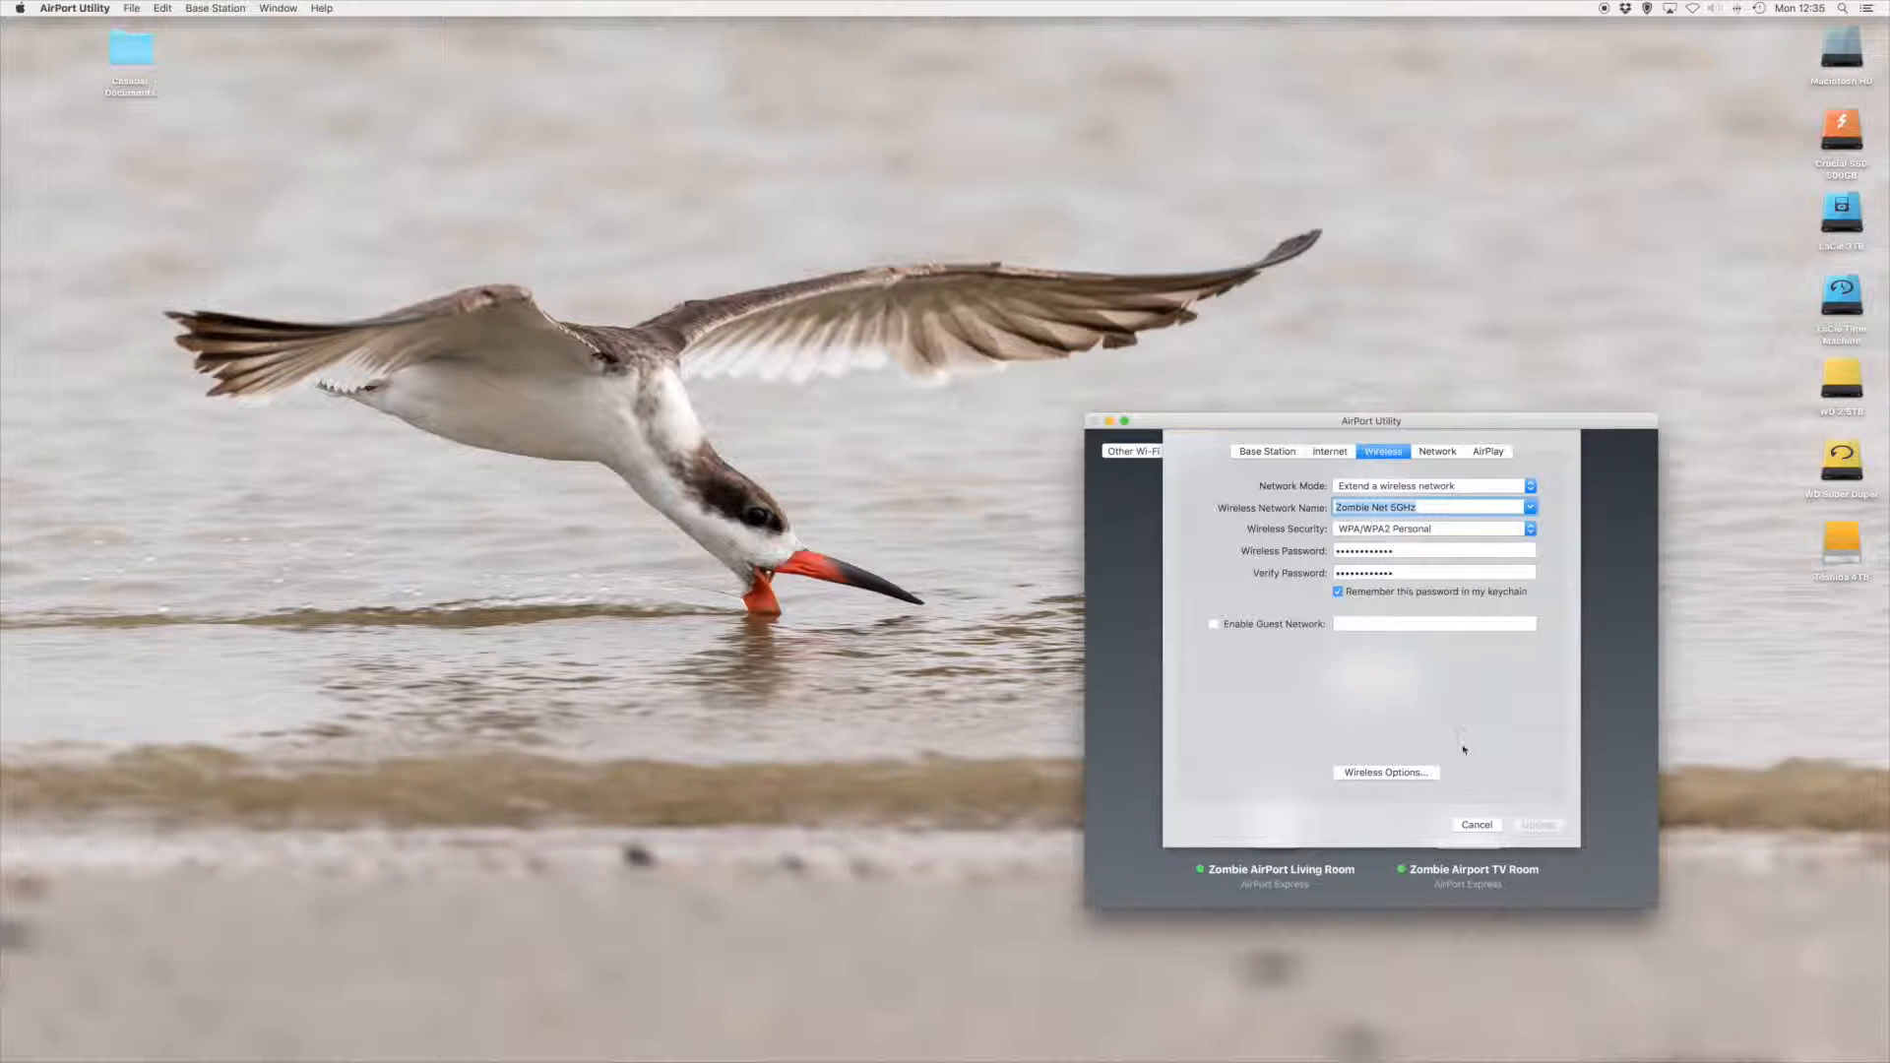
click(1474, 825)
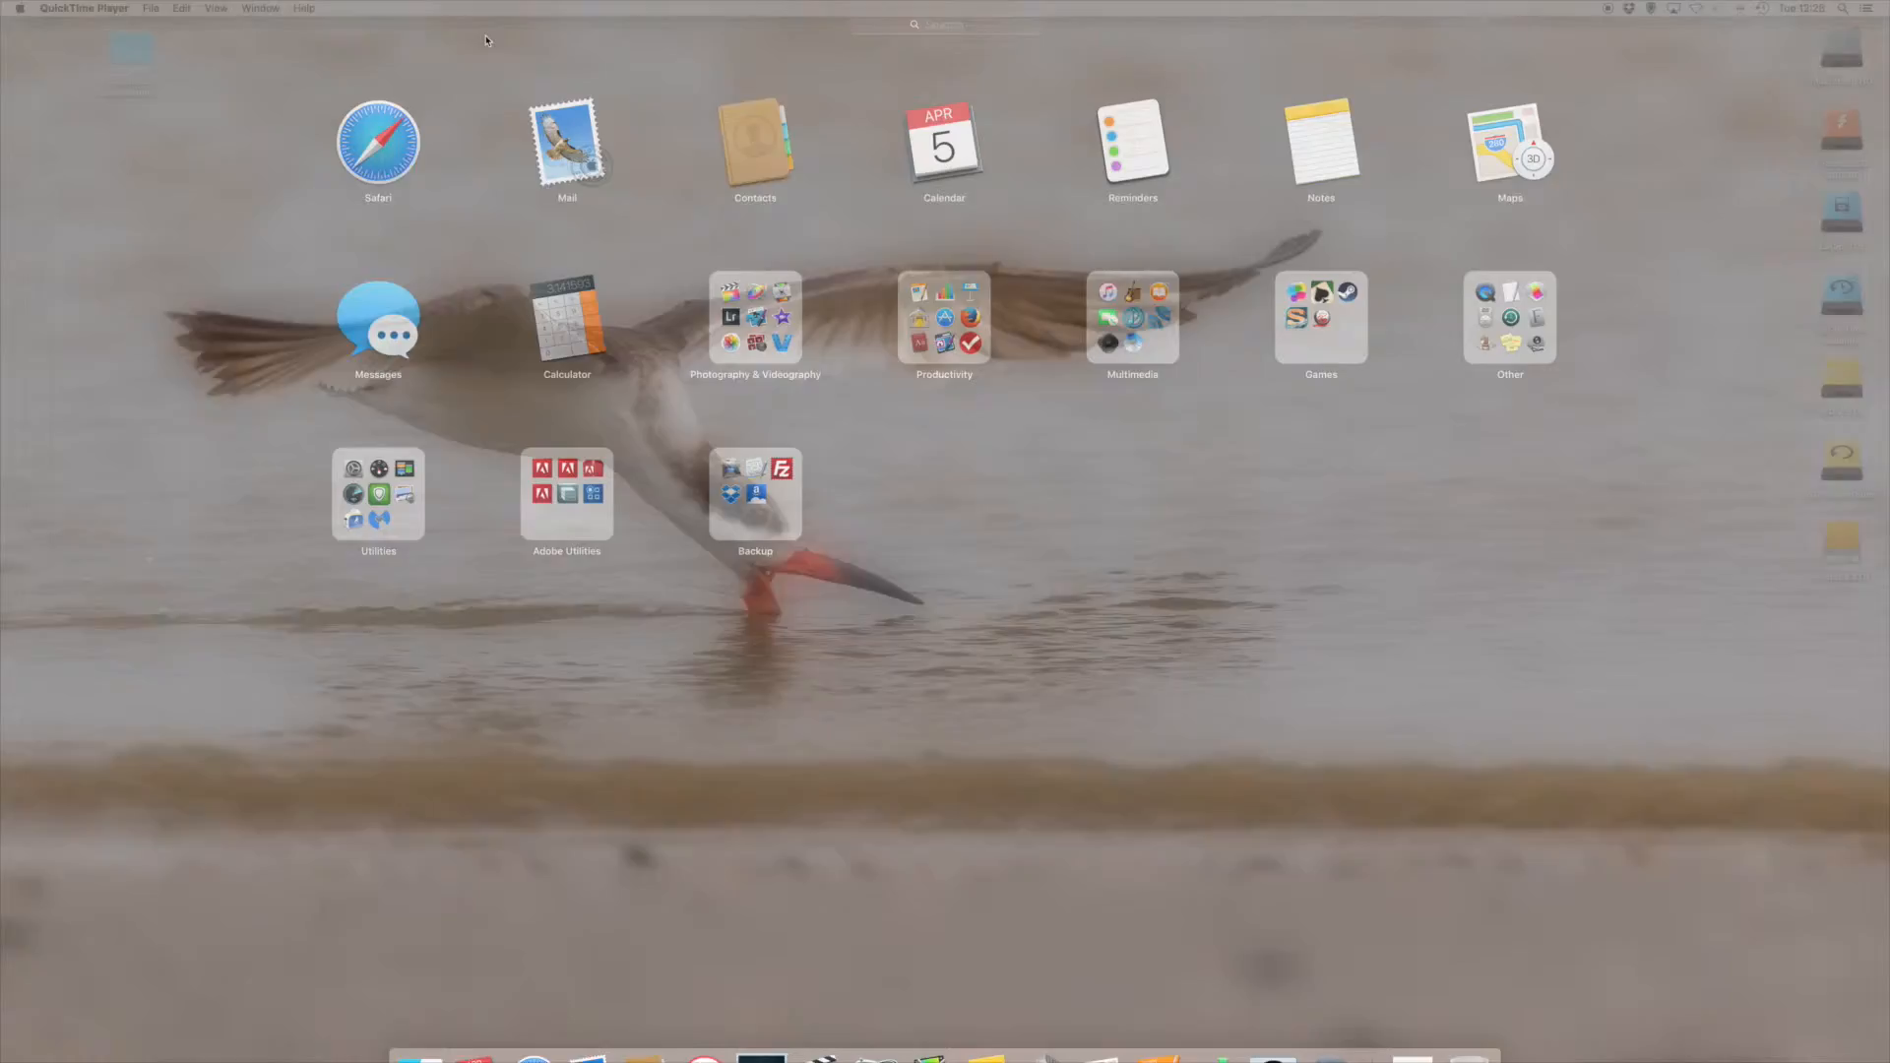
Search Launchpad for 'airpor' and show the Zombie Airport TV Room summary popover.
text(airpor)
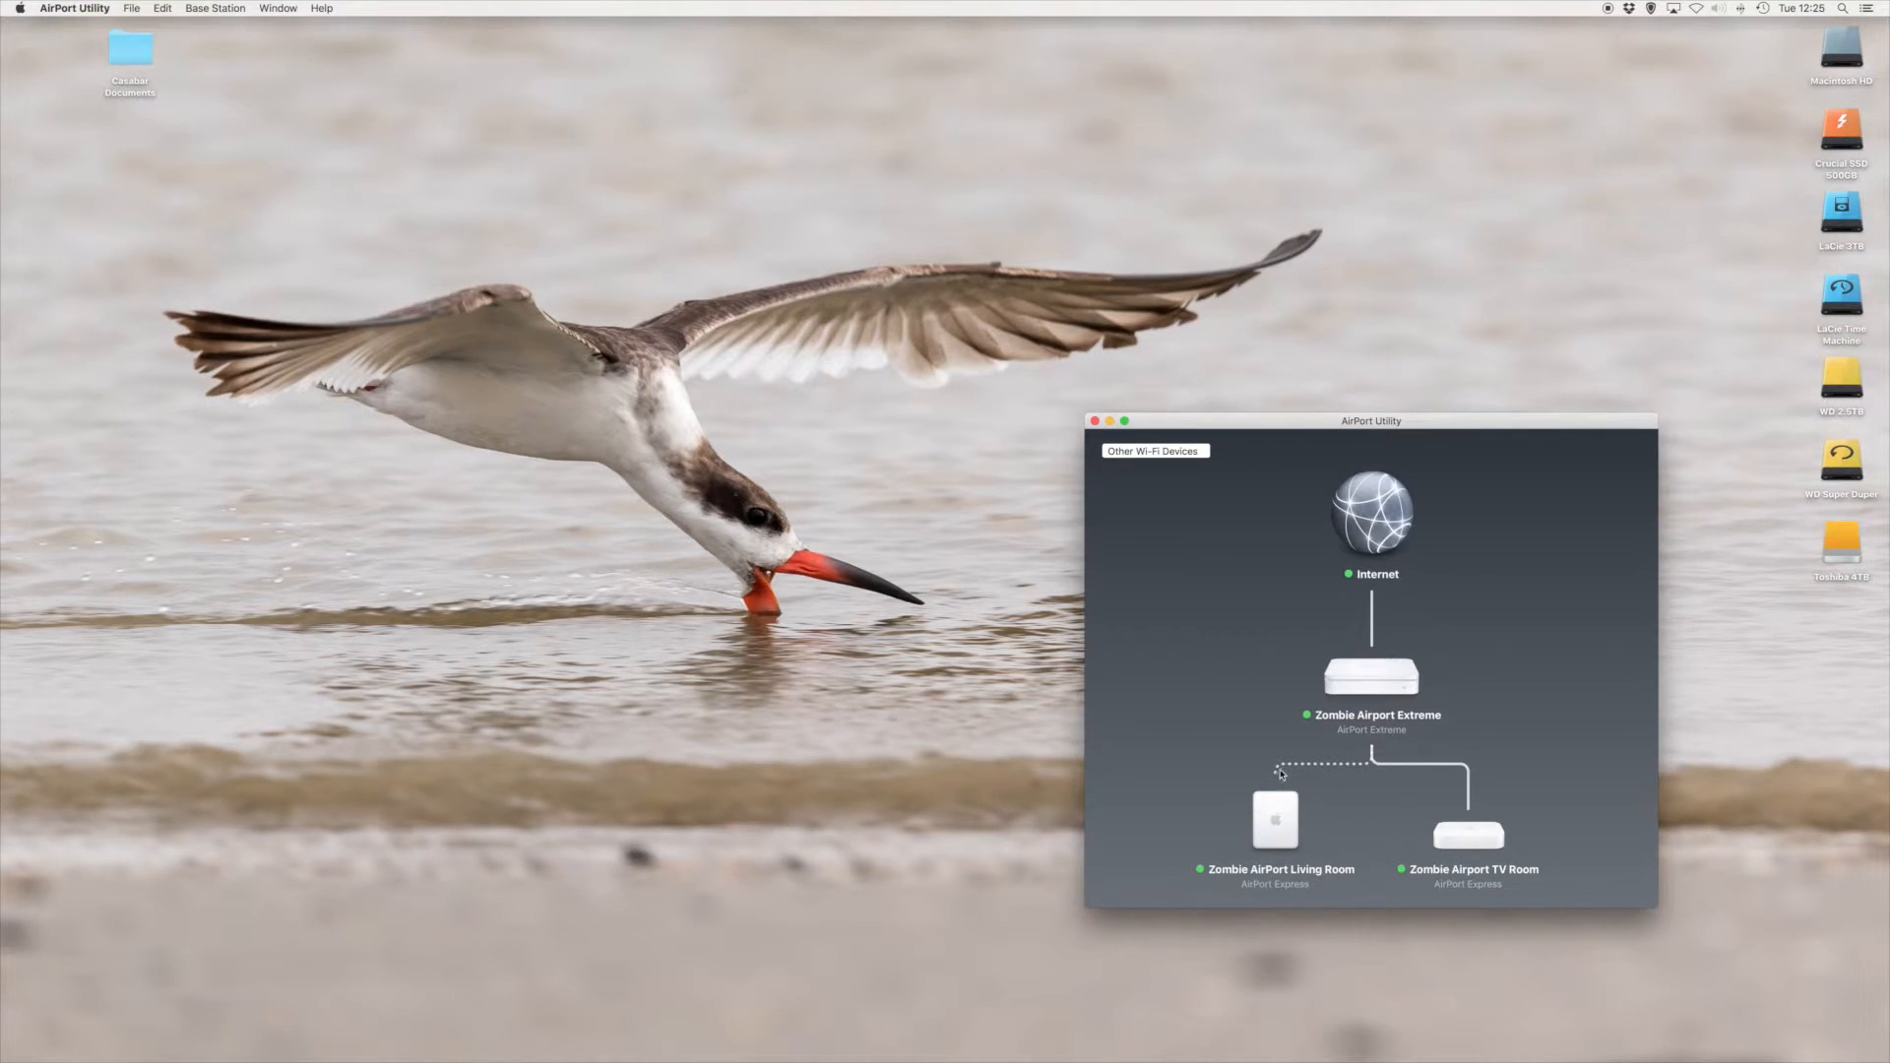
mouse_move(1463, 825)
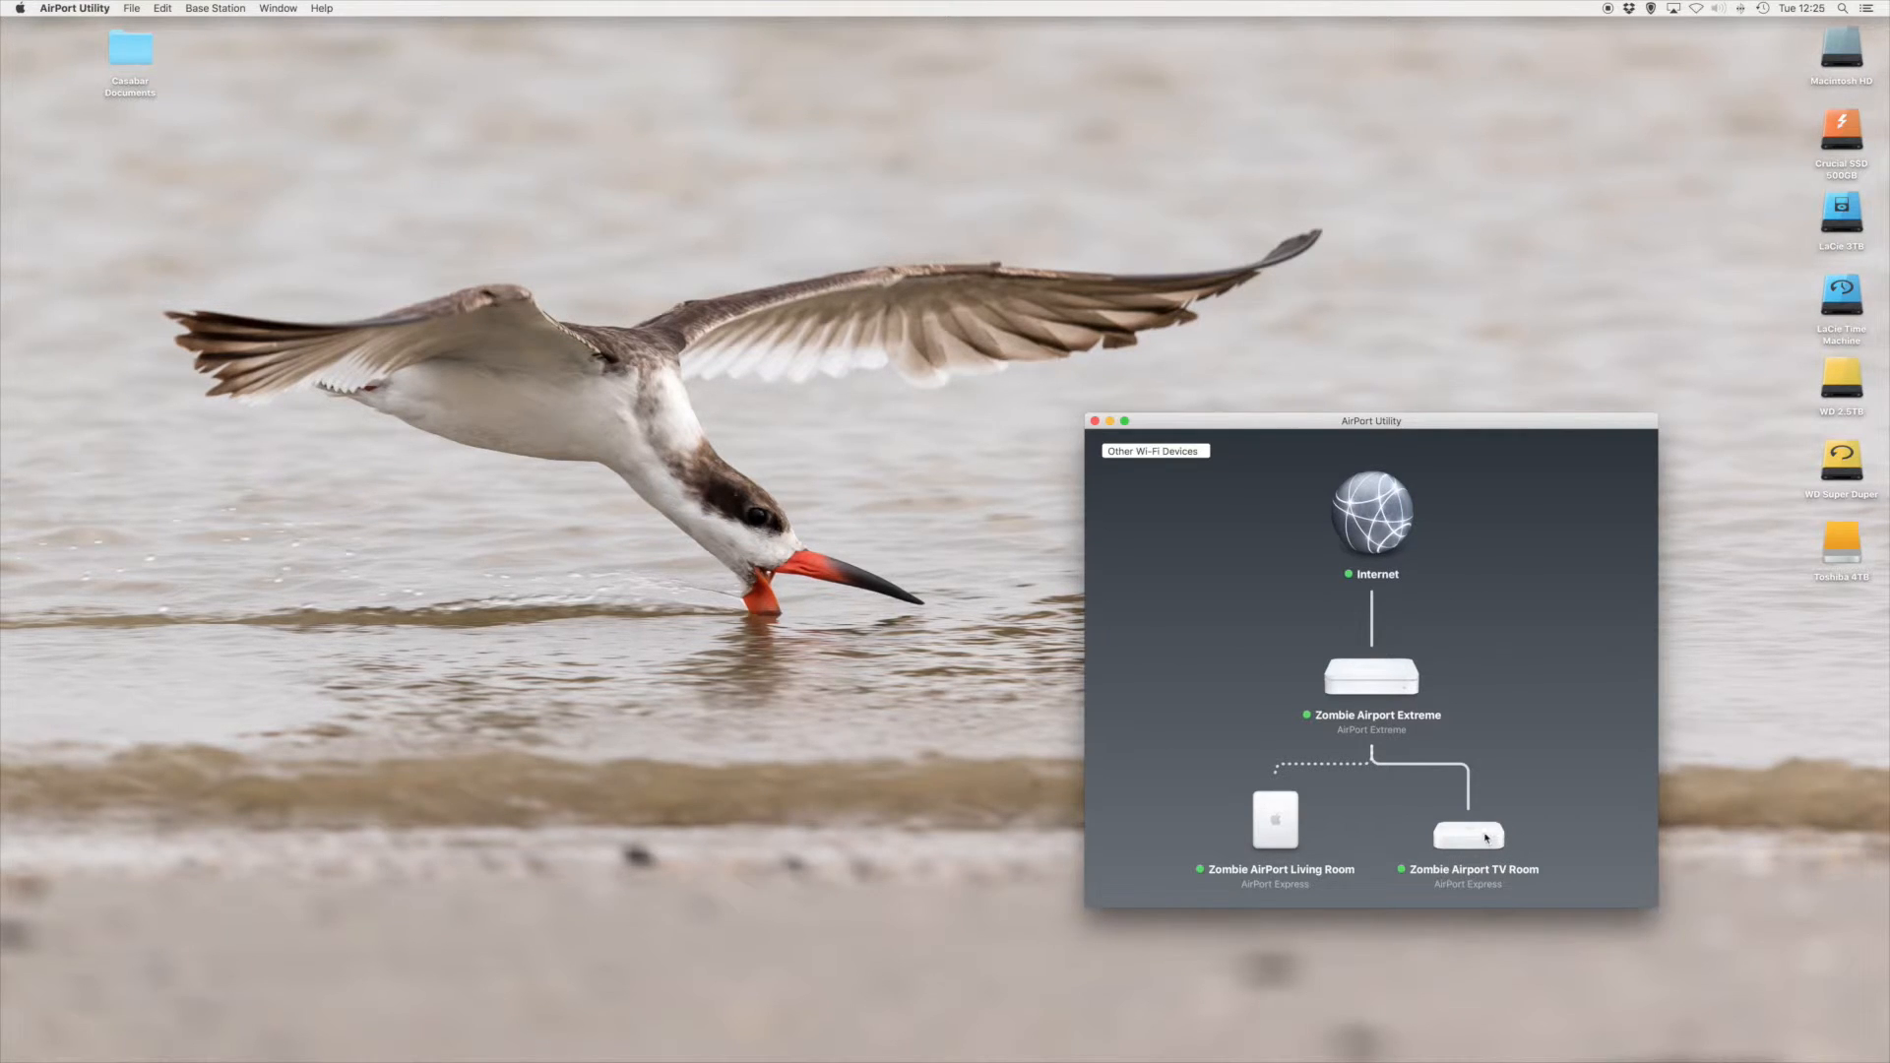
mouse_move(1462, 831)
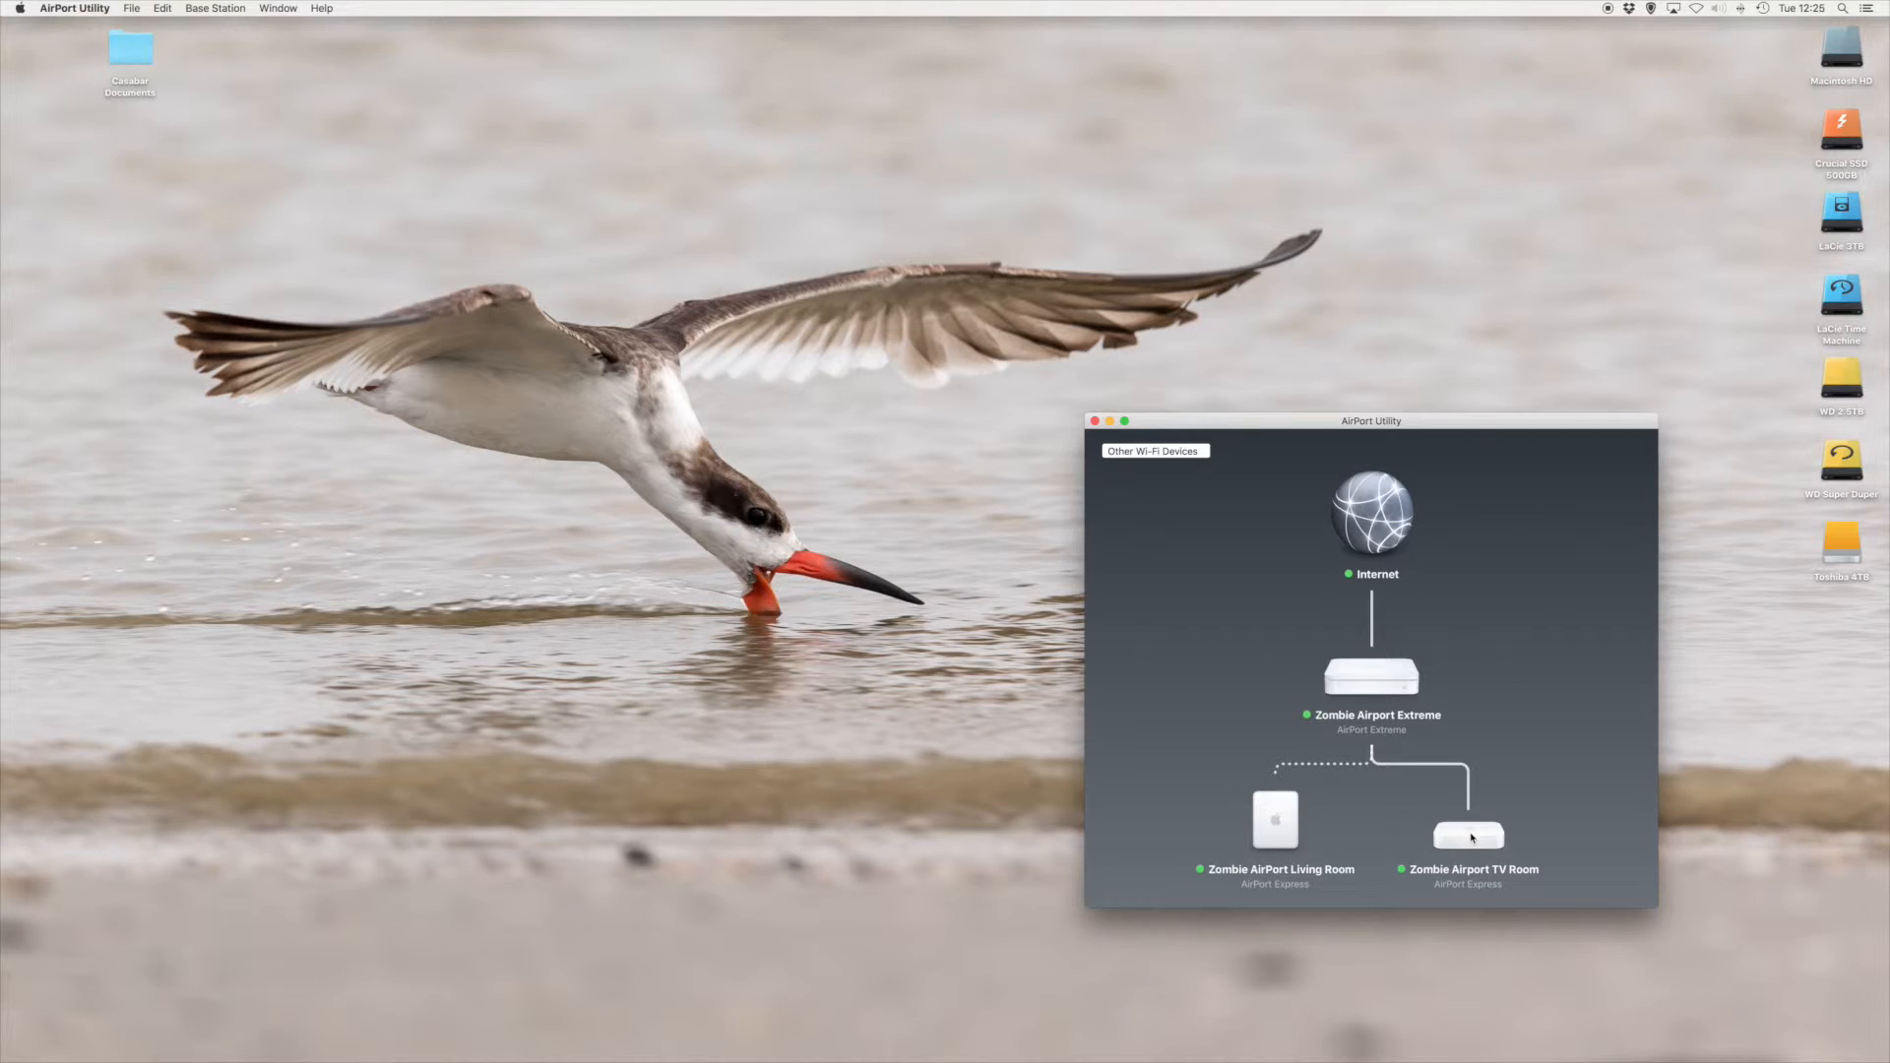
click(1469, 835)
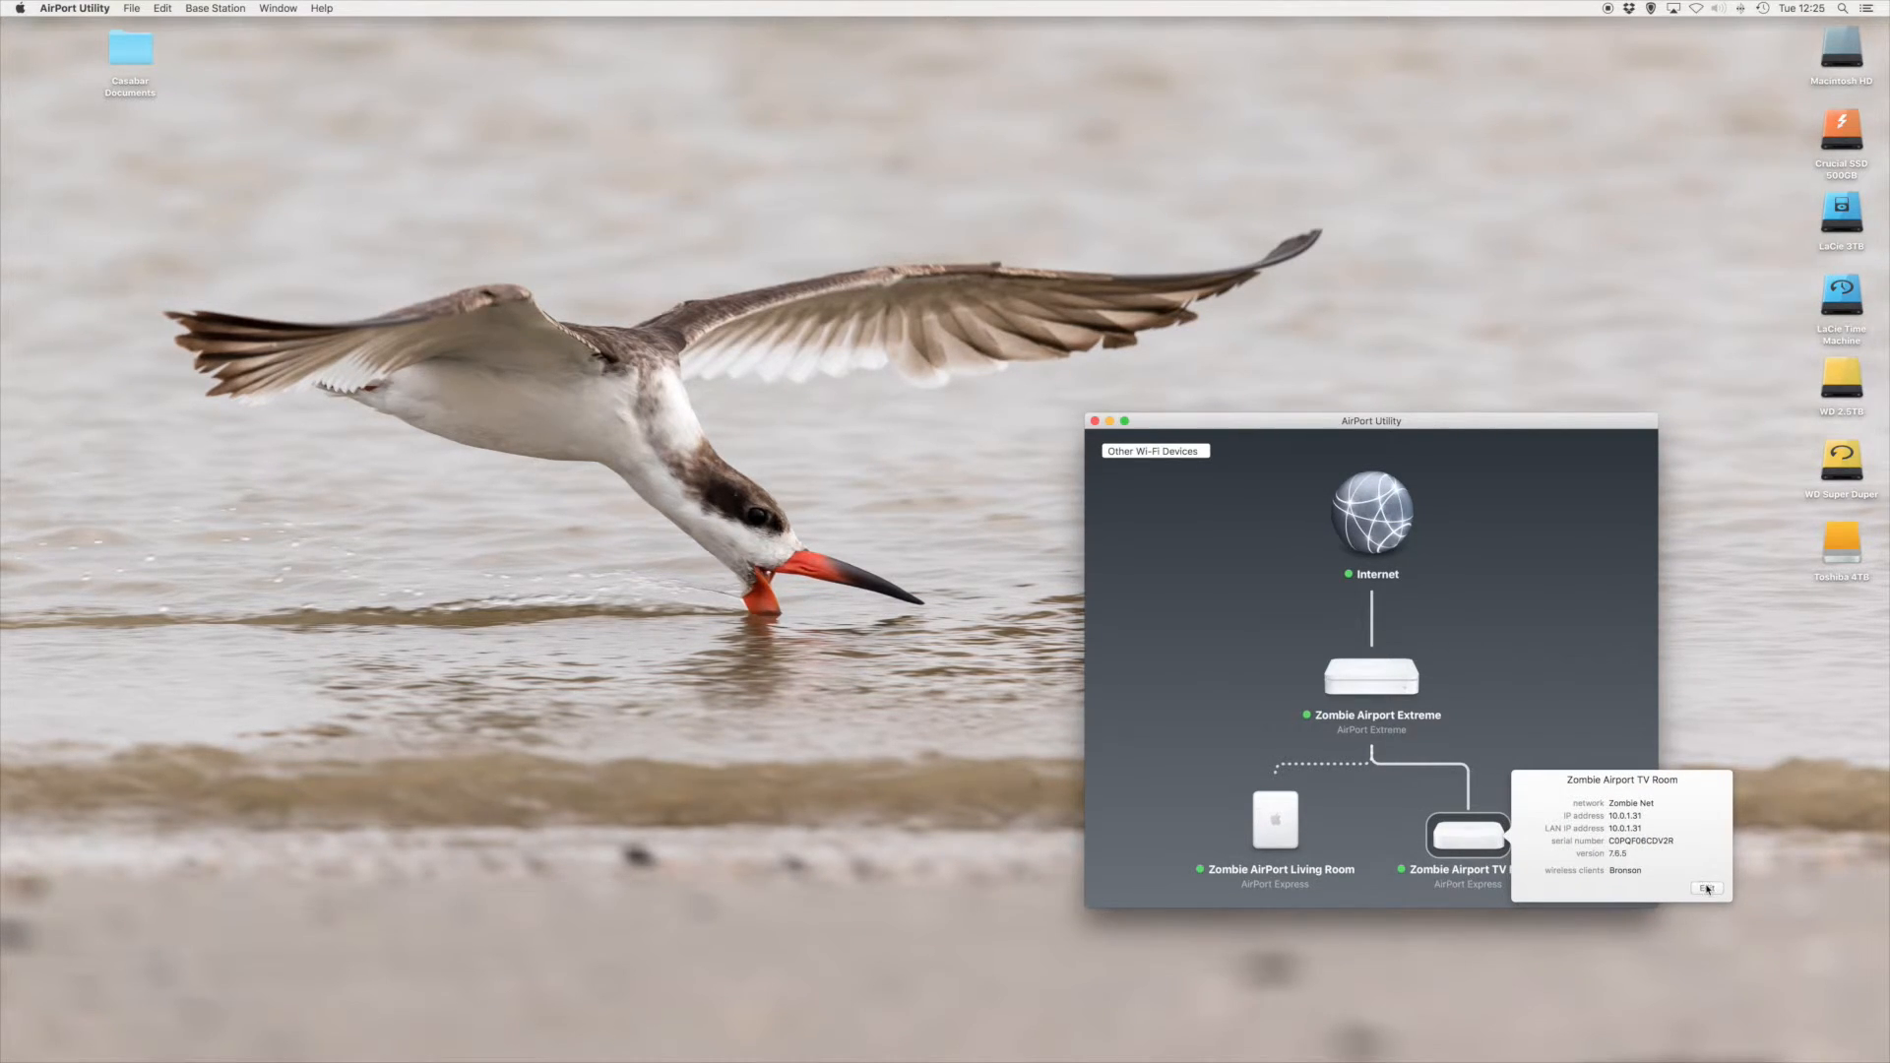
Edit the TV Room Express, view its Wireless settings creating Zombie Net with WPA/WPA2, and glance at Wireless Options.
click(1707, 888)
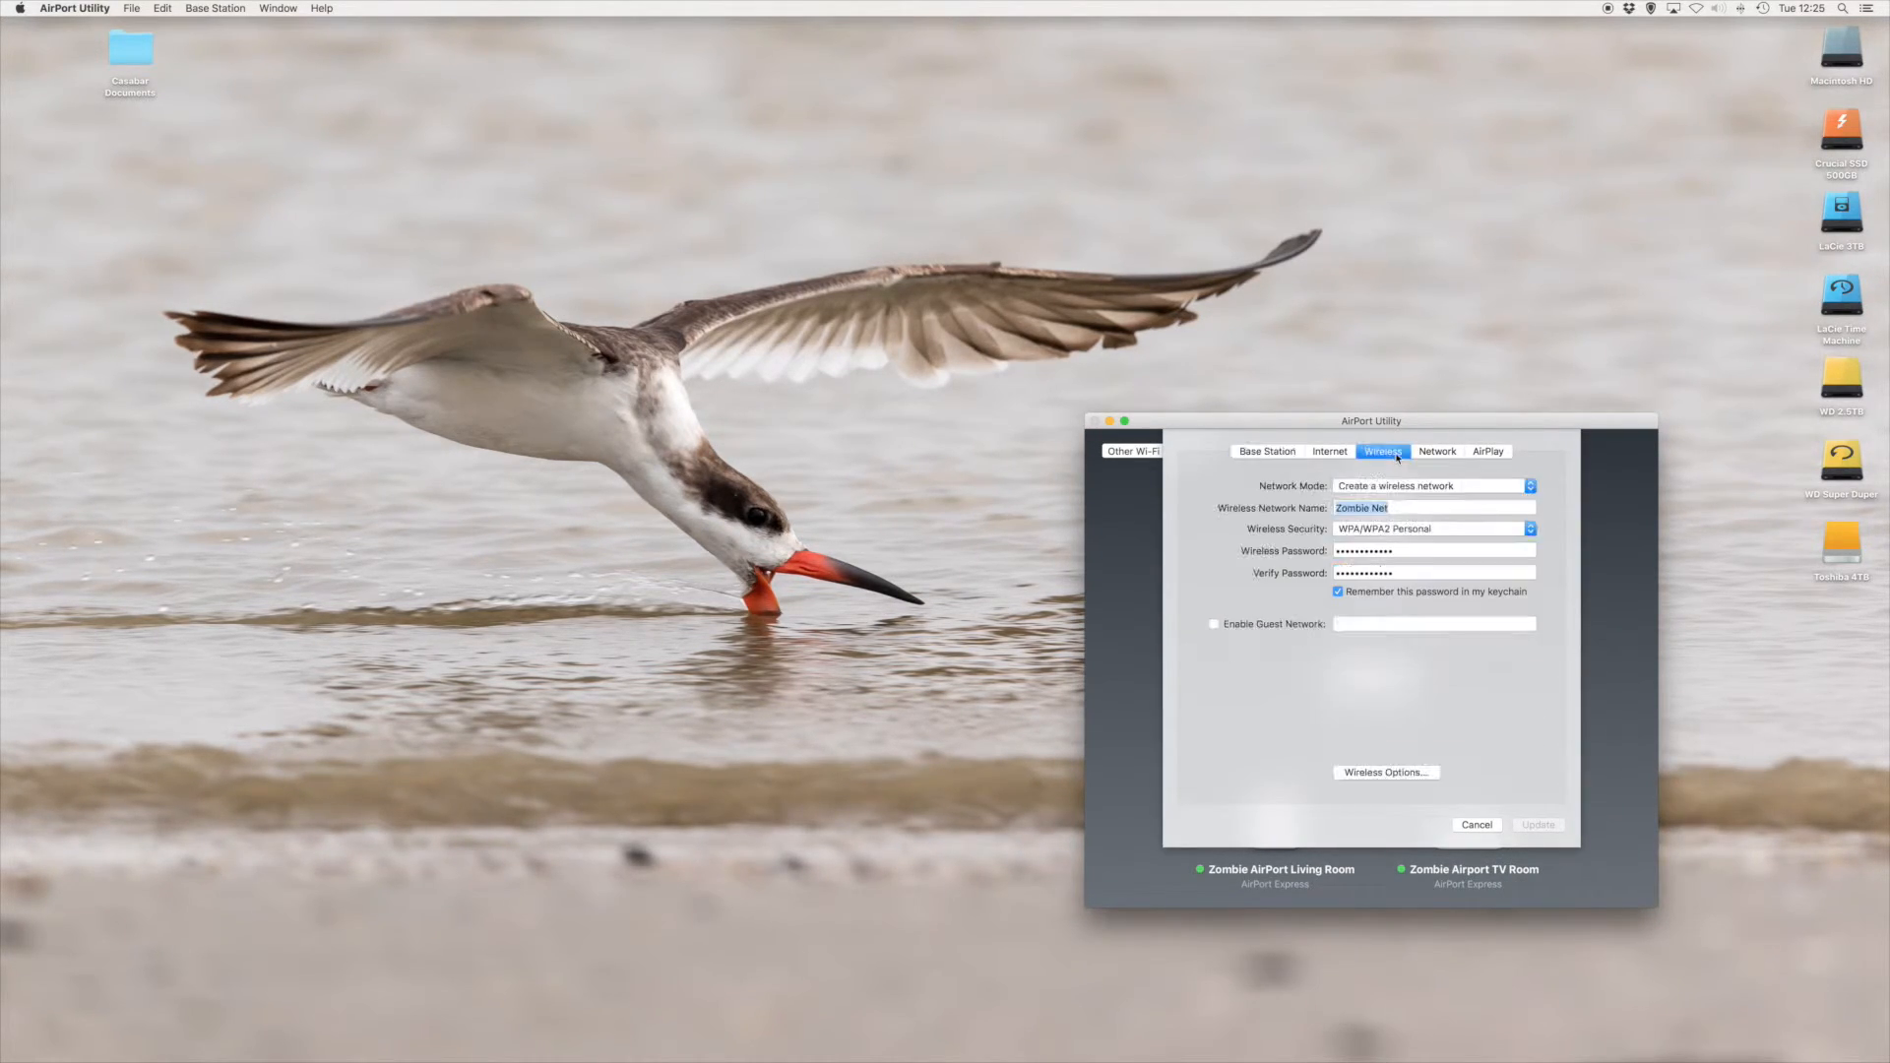
click(1433, 508)
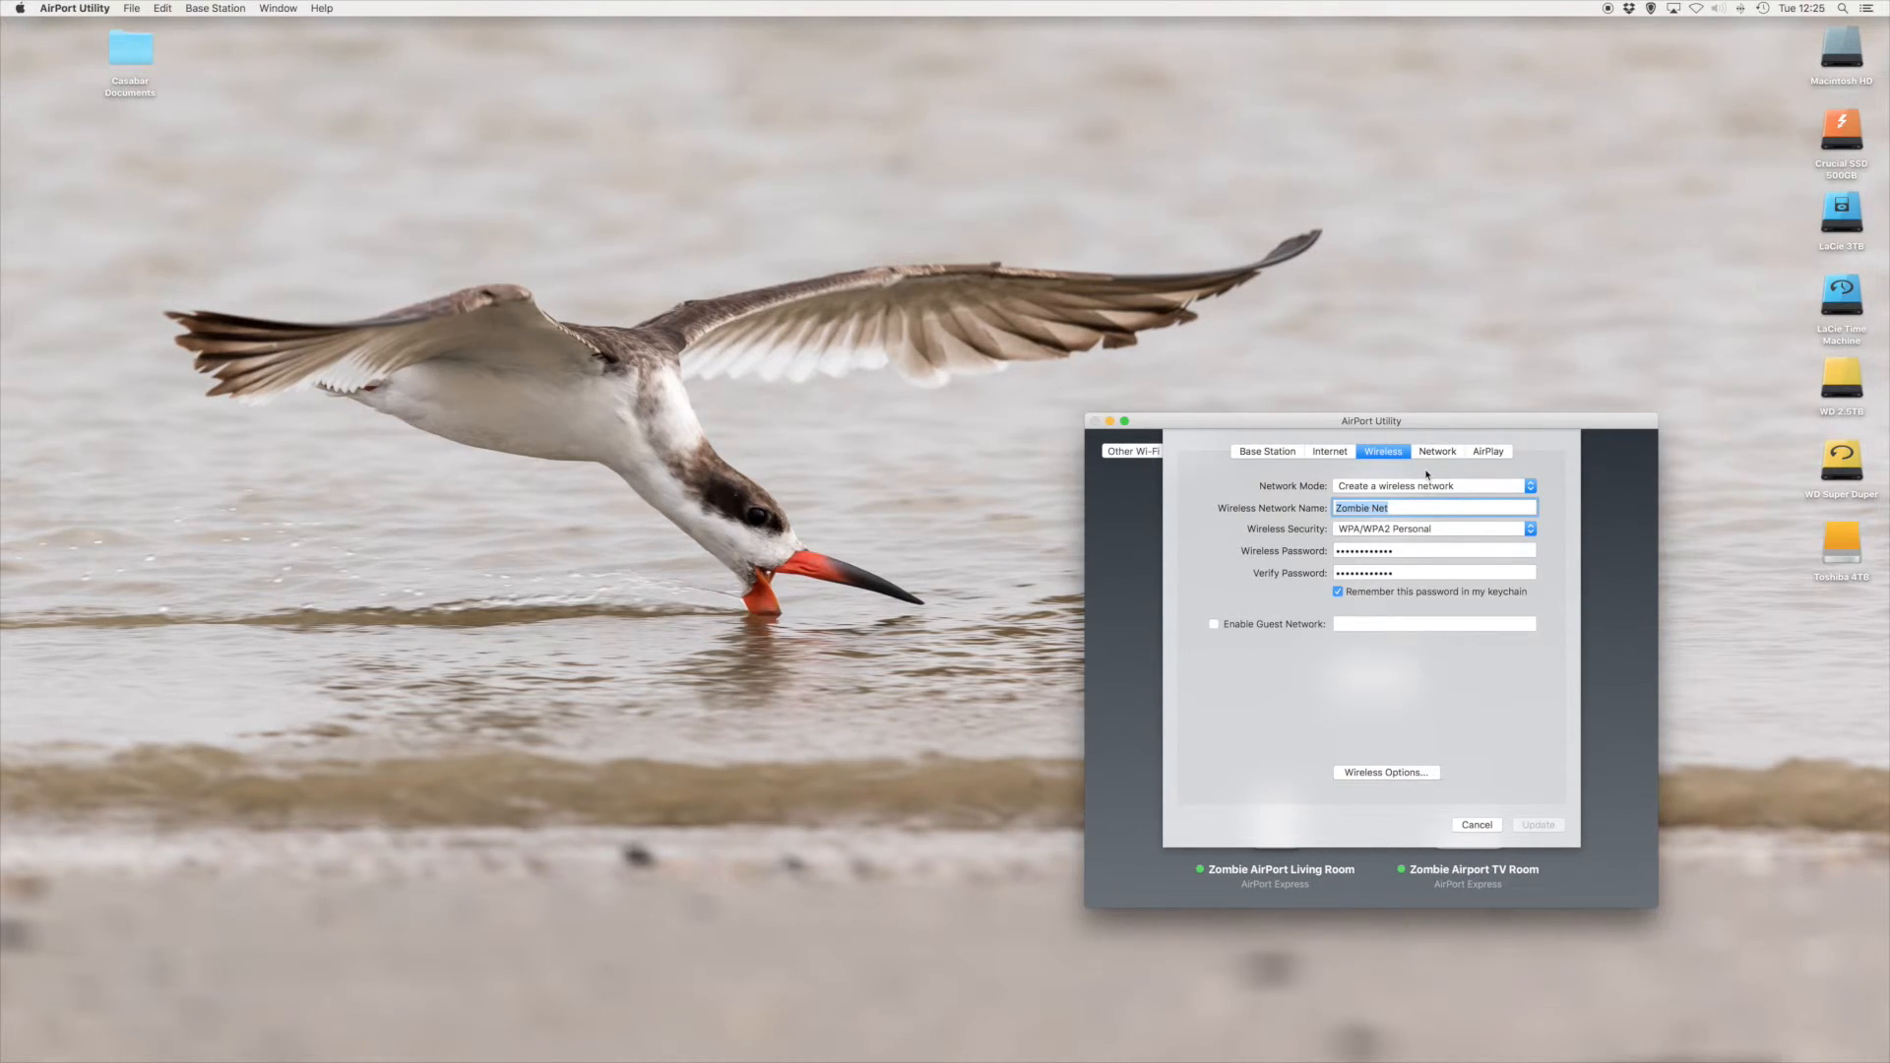
mouse_move(1413, 508)
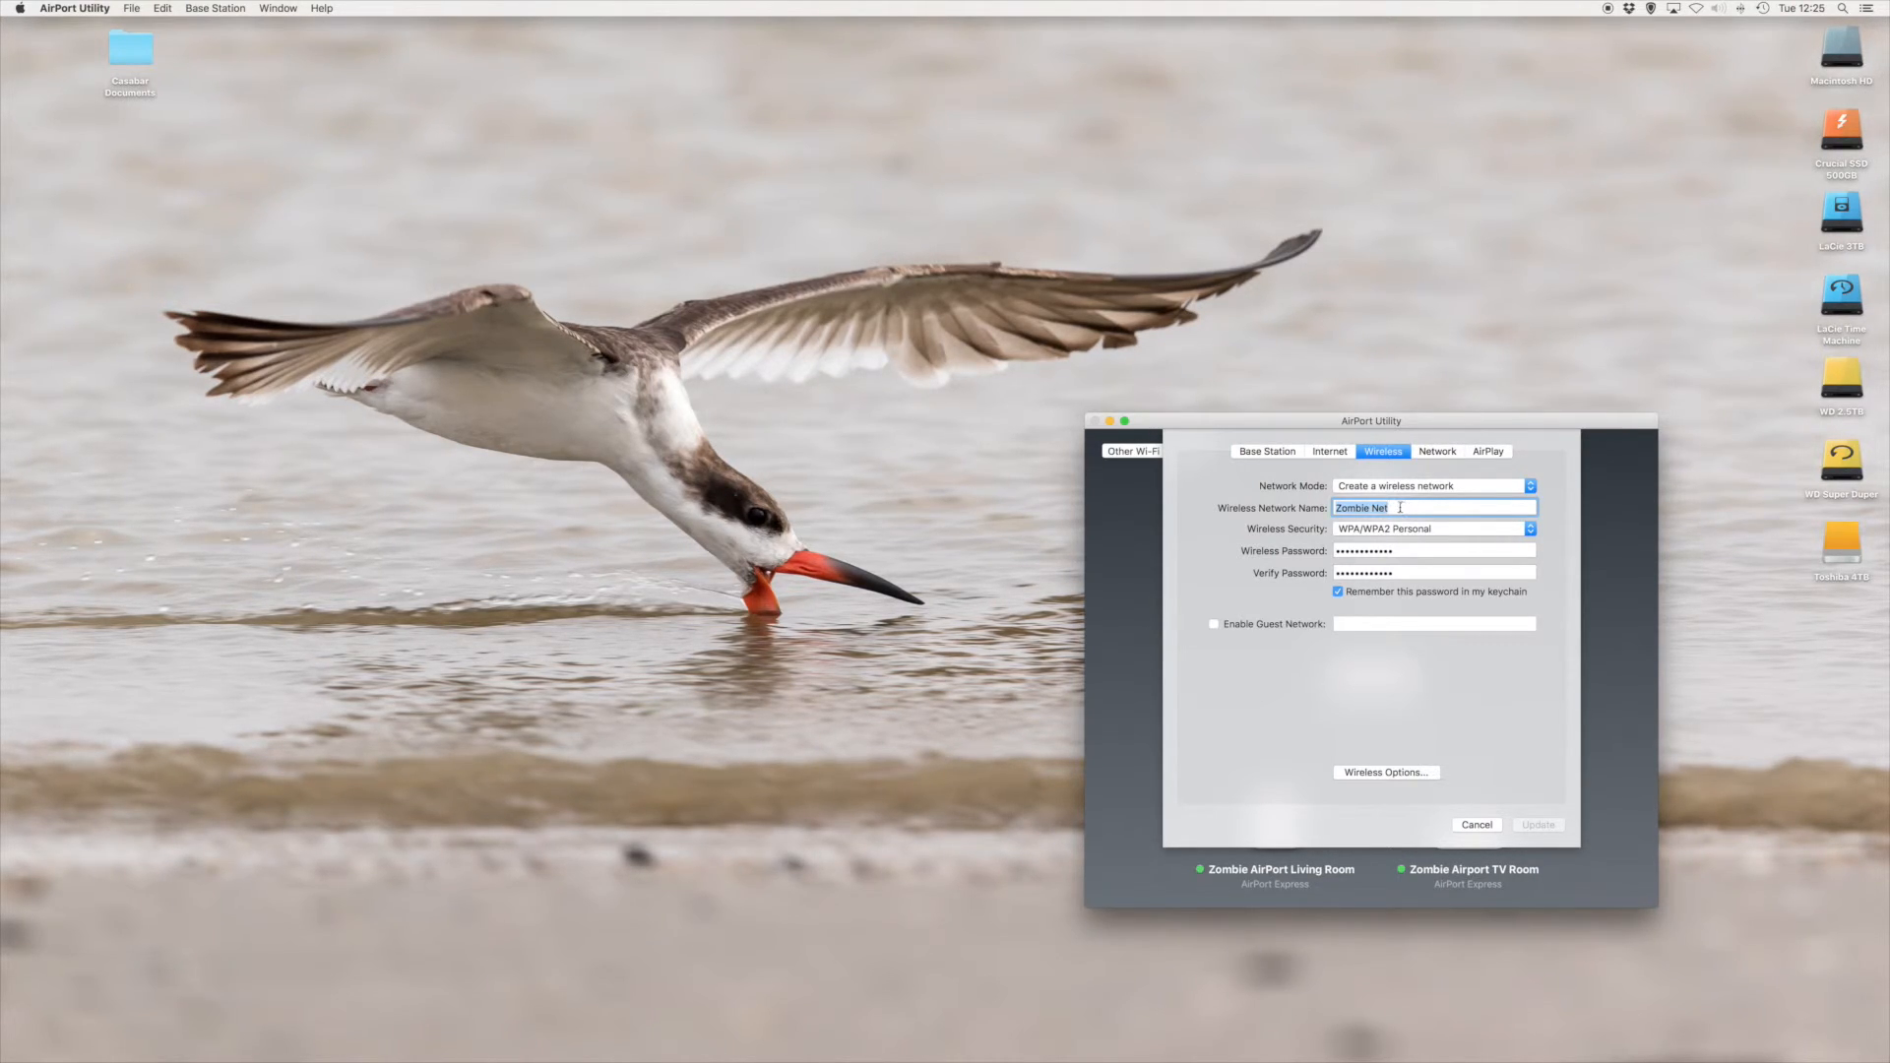
click(1386, 772)
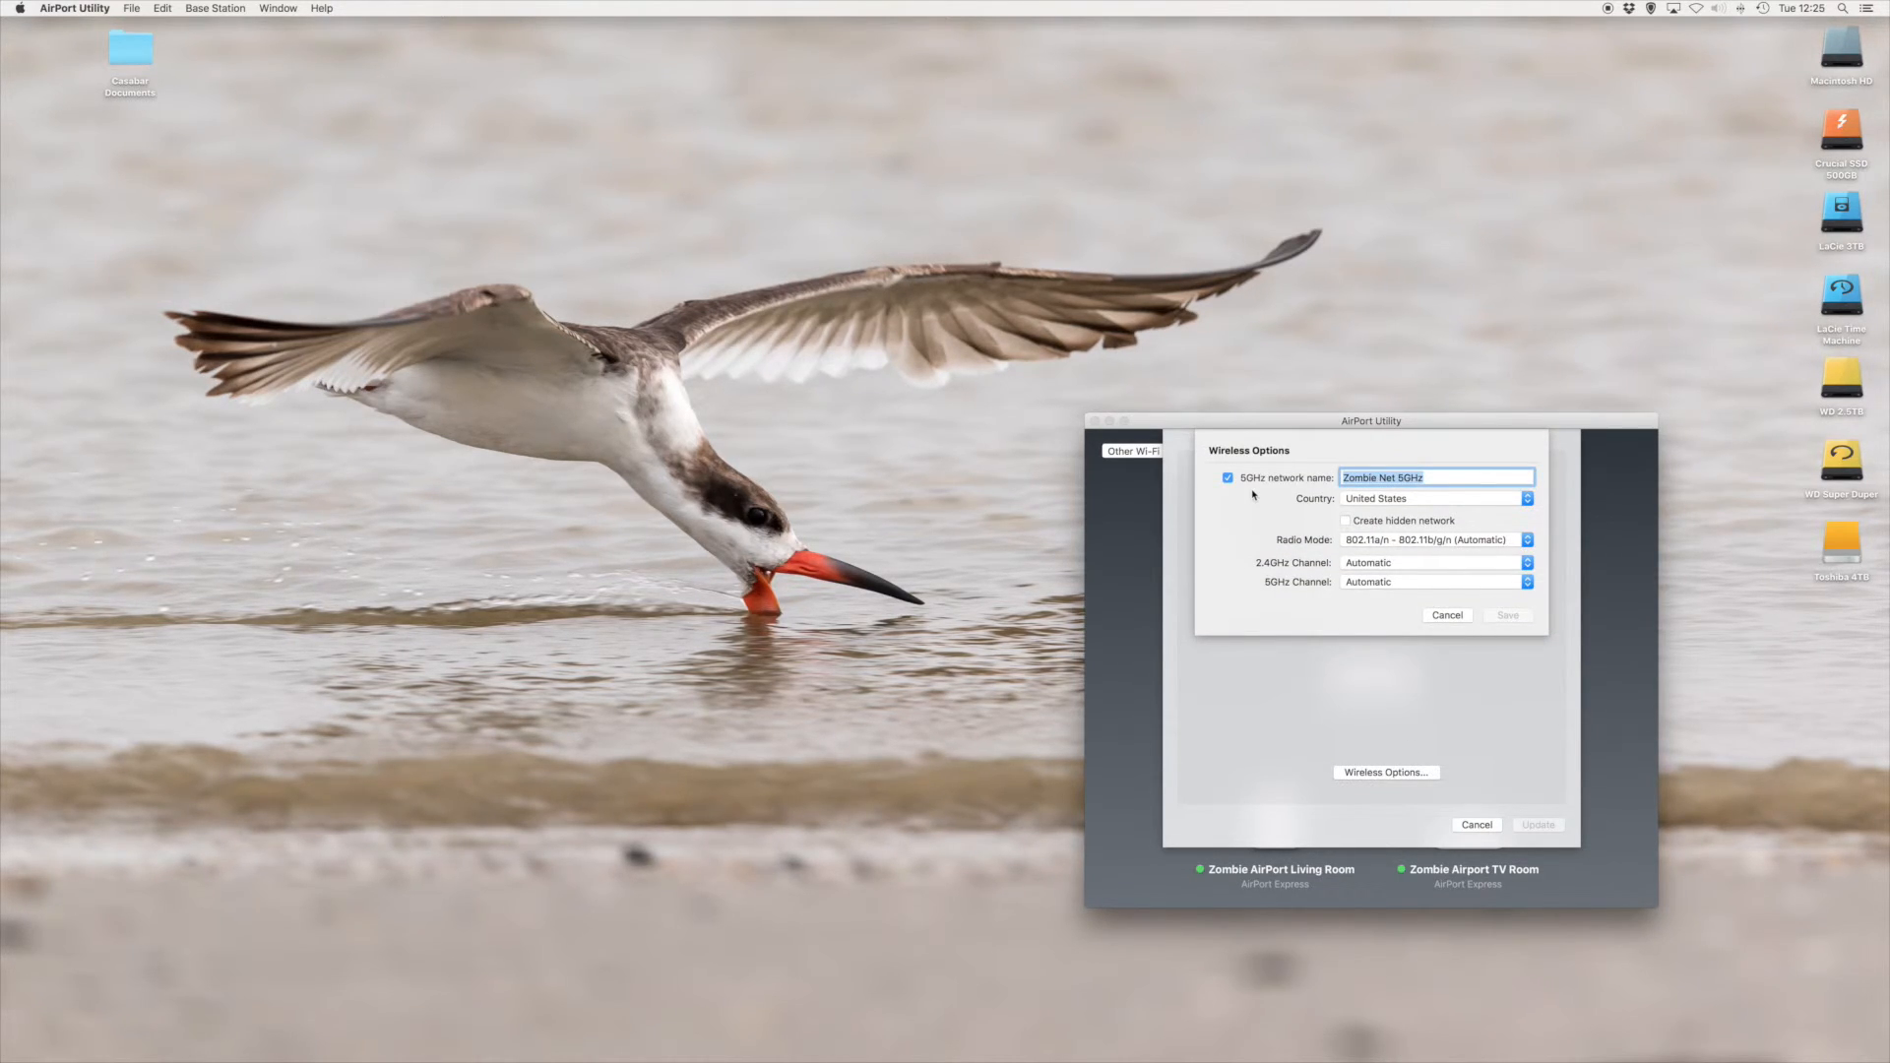
mouse_move(1464, 477)
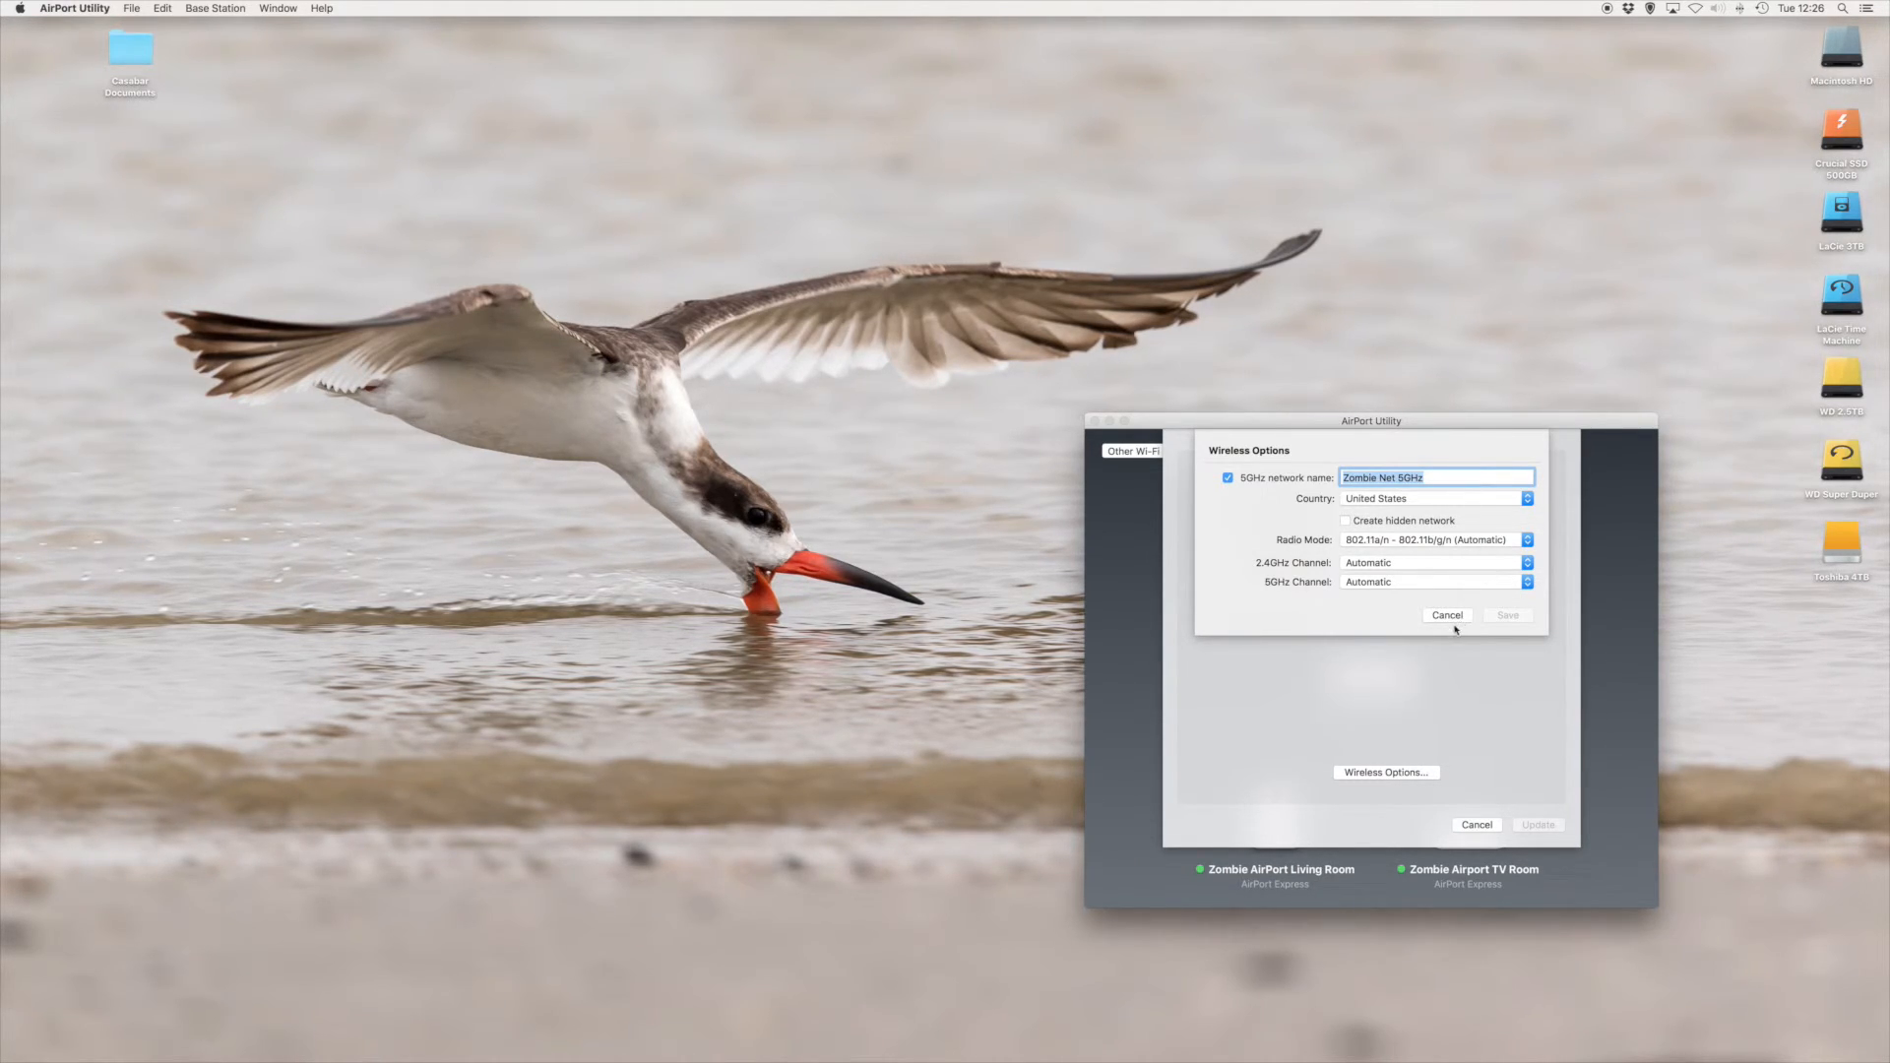
click(1447, 614)
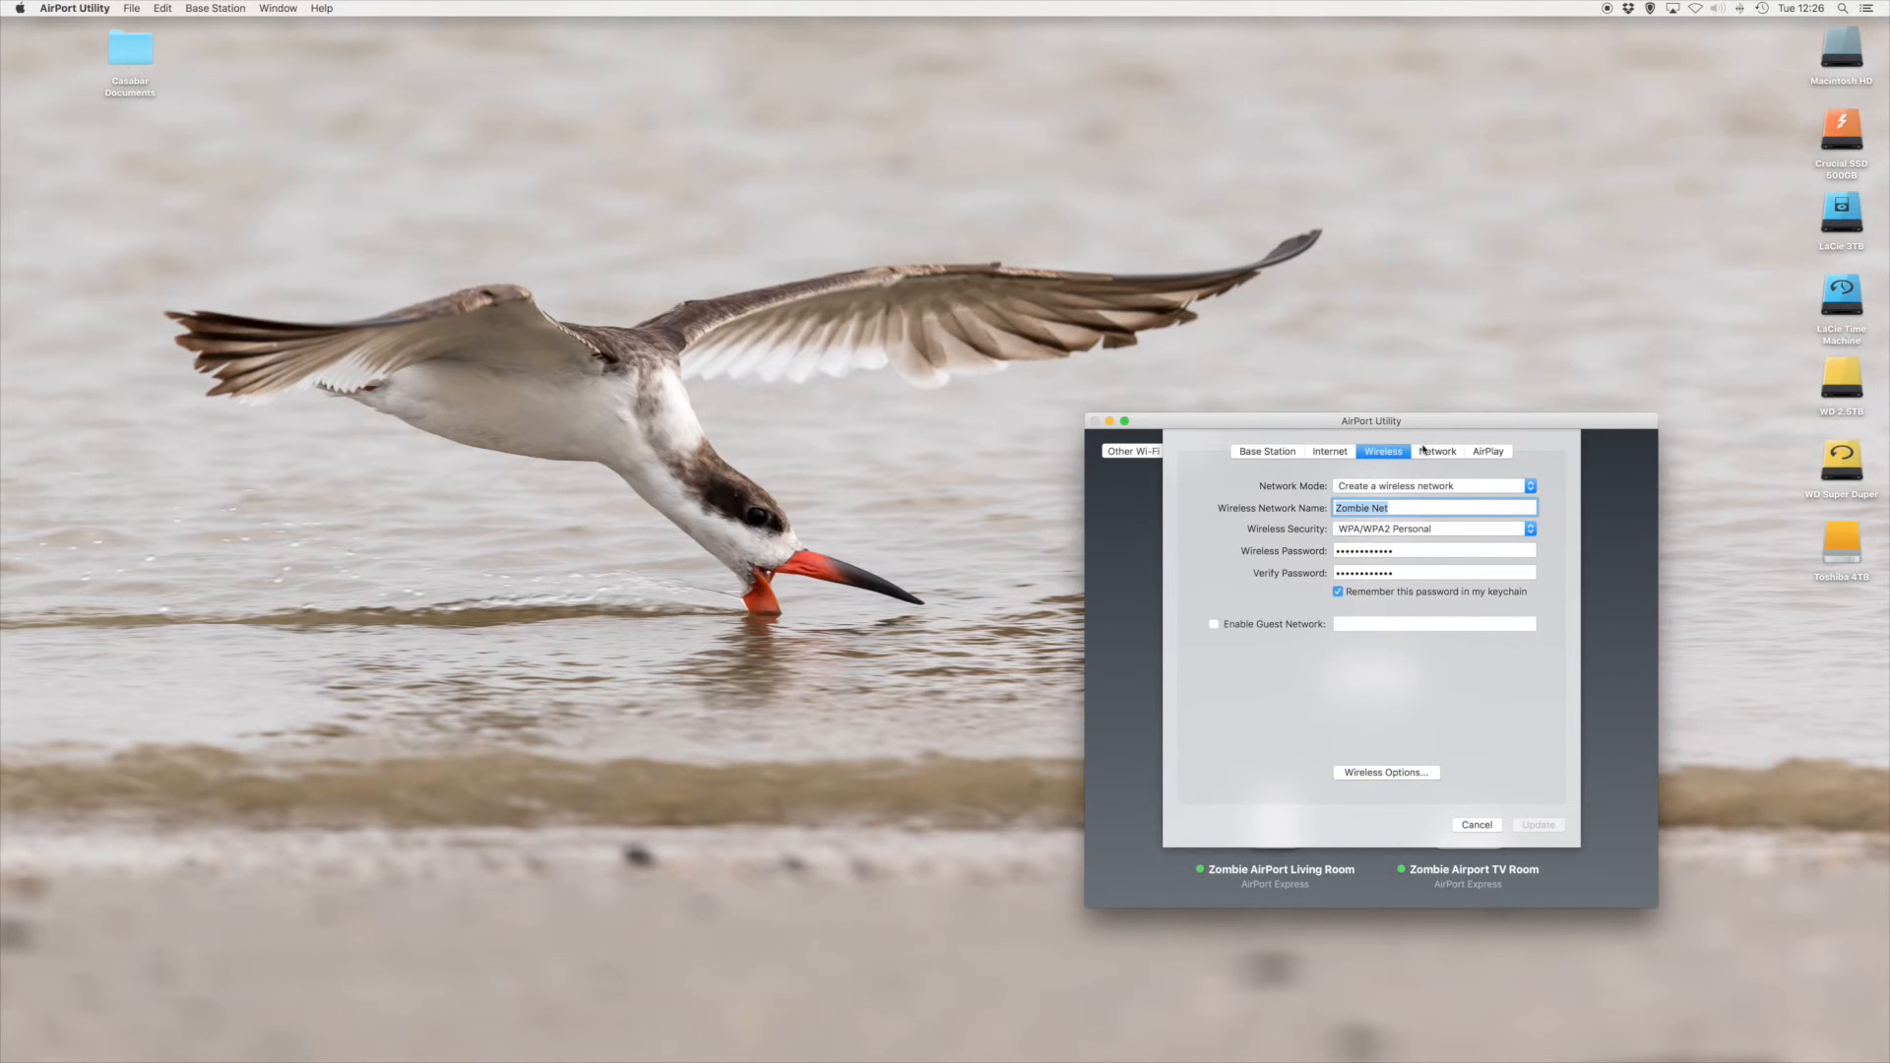
Check the Network settings keep Router Mode Off (Bridge Mode), then cancel without changes.
click(1435, 451)
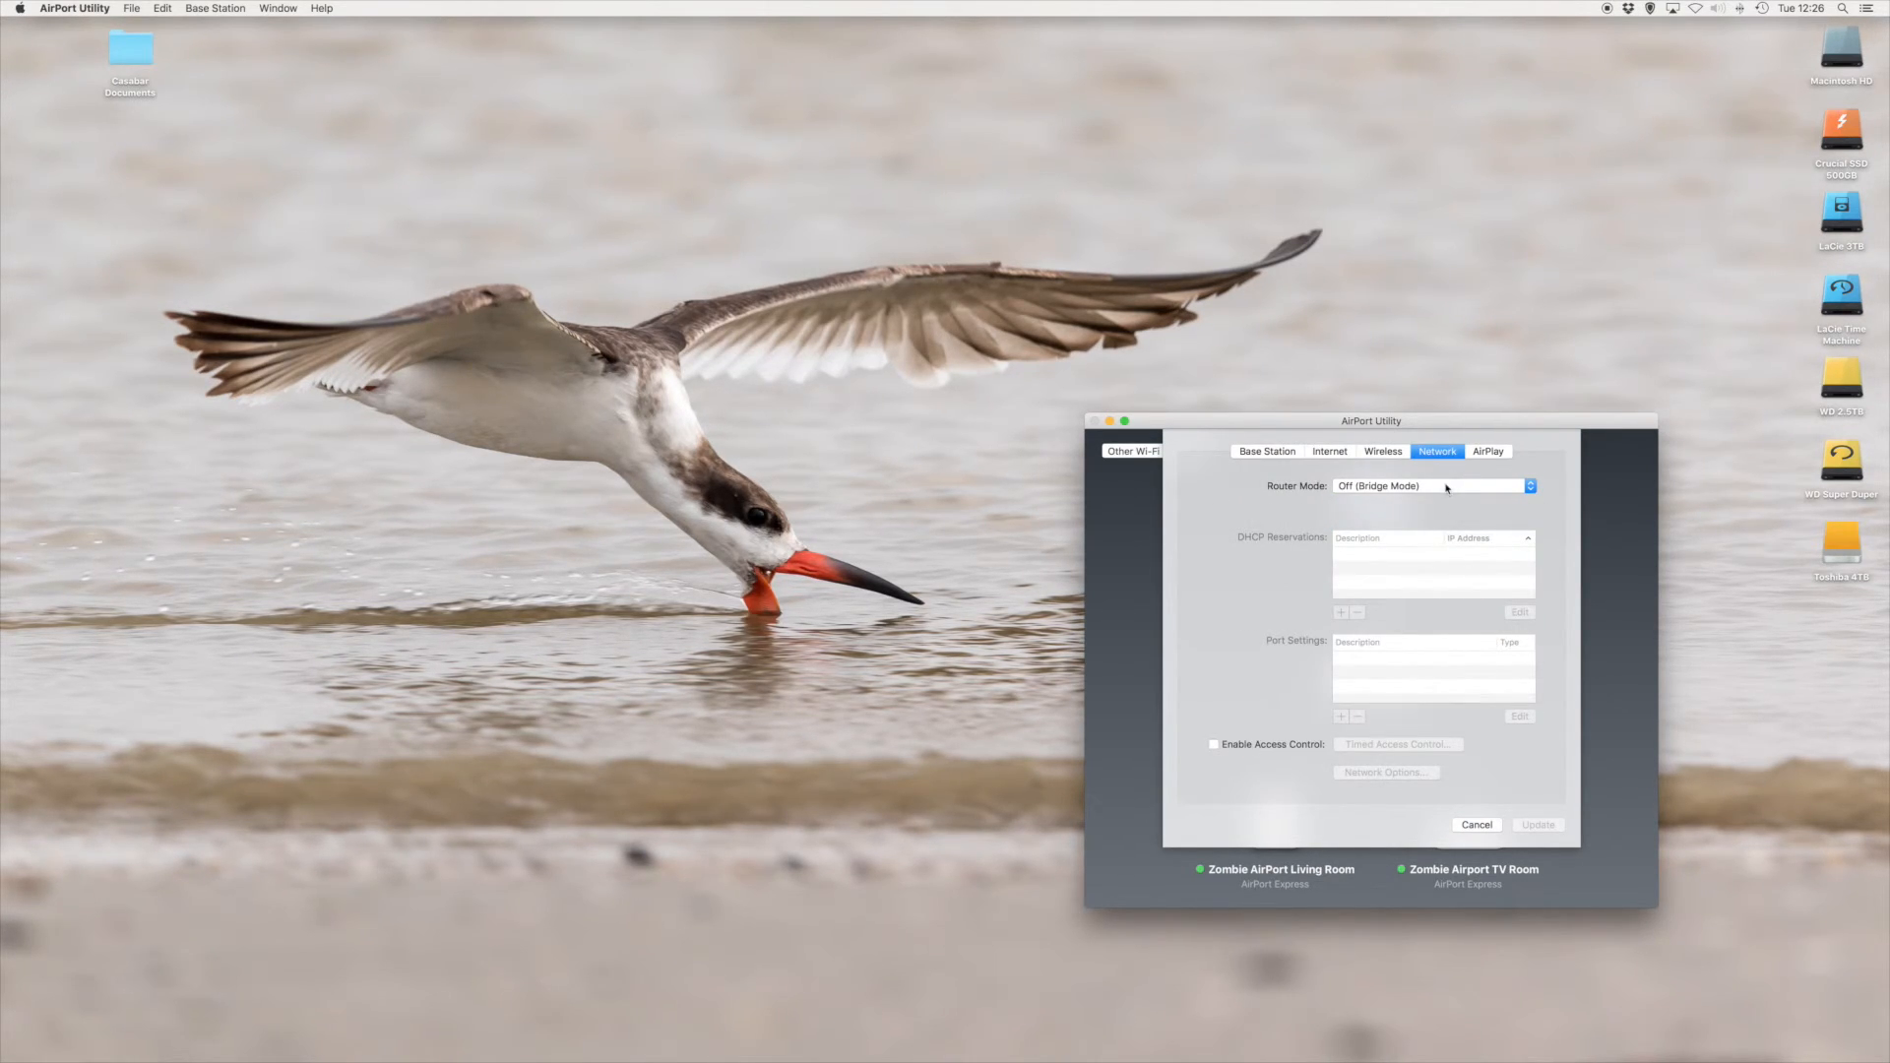
click(1431, 486)
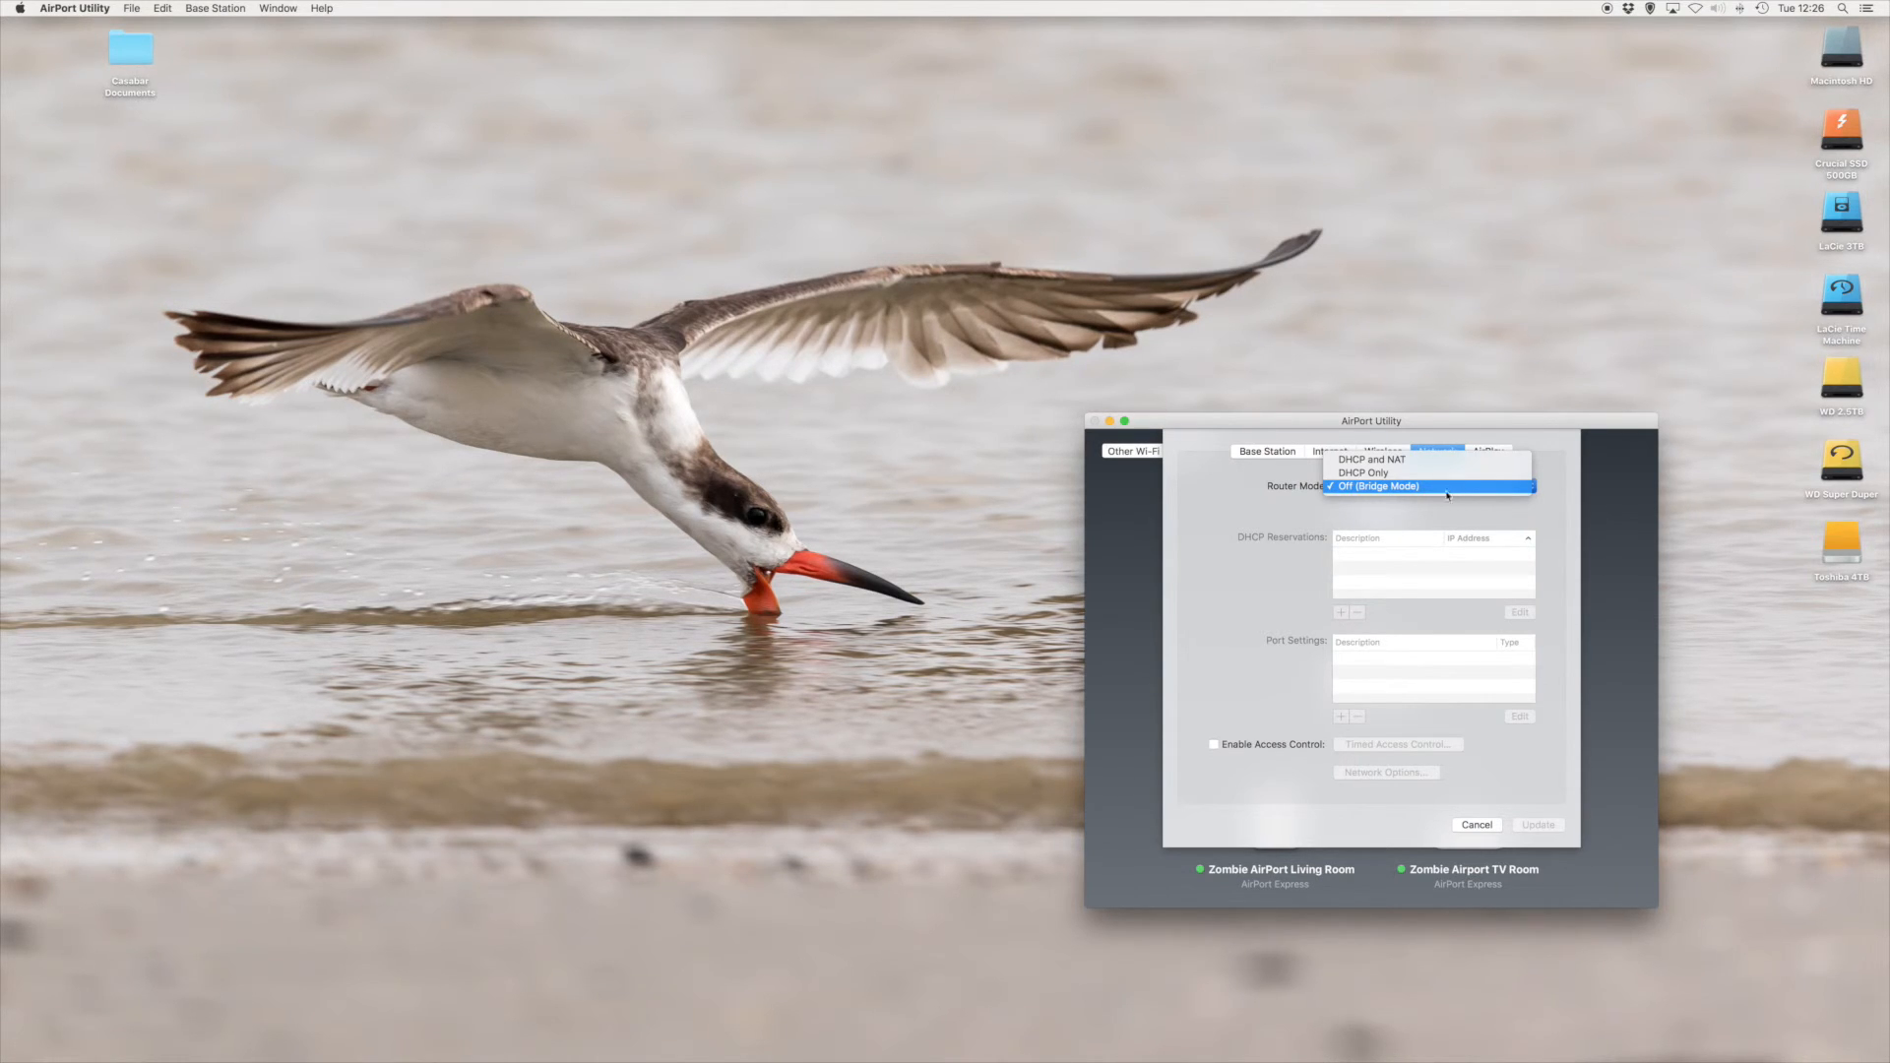
click(1376, 487)
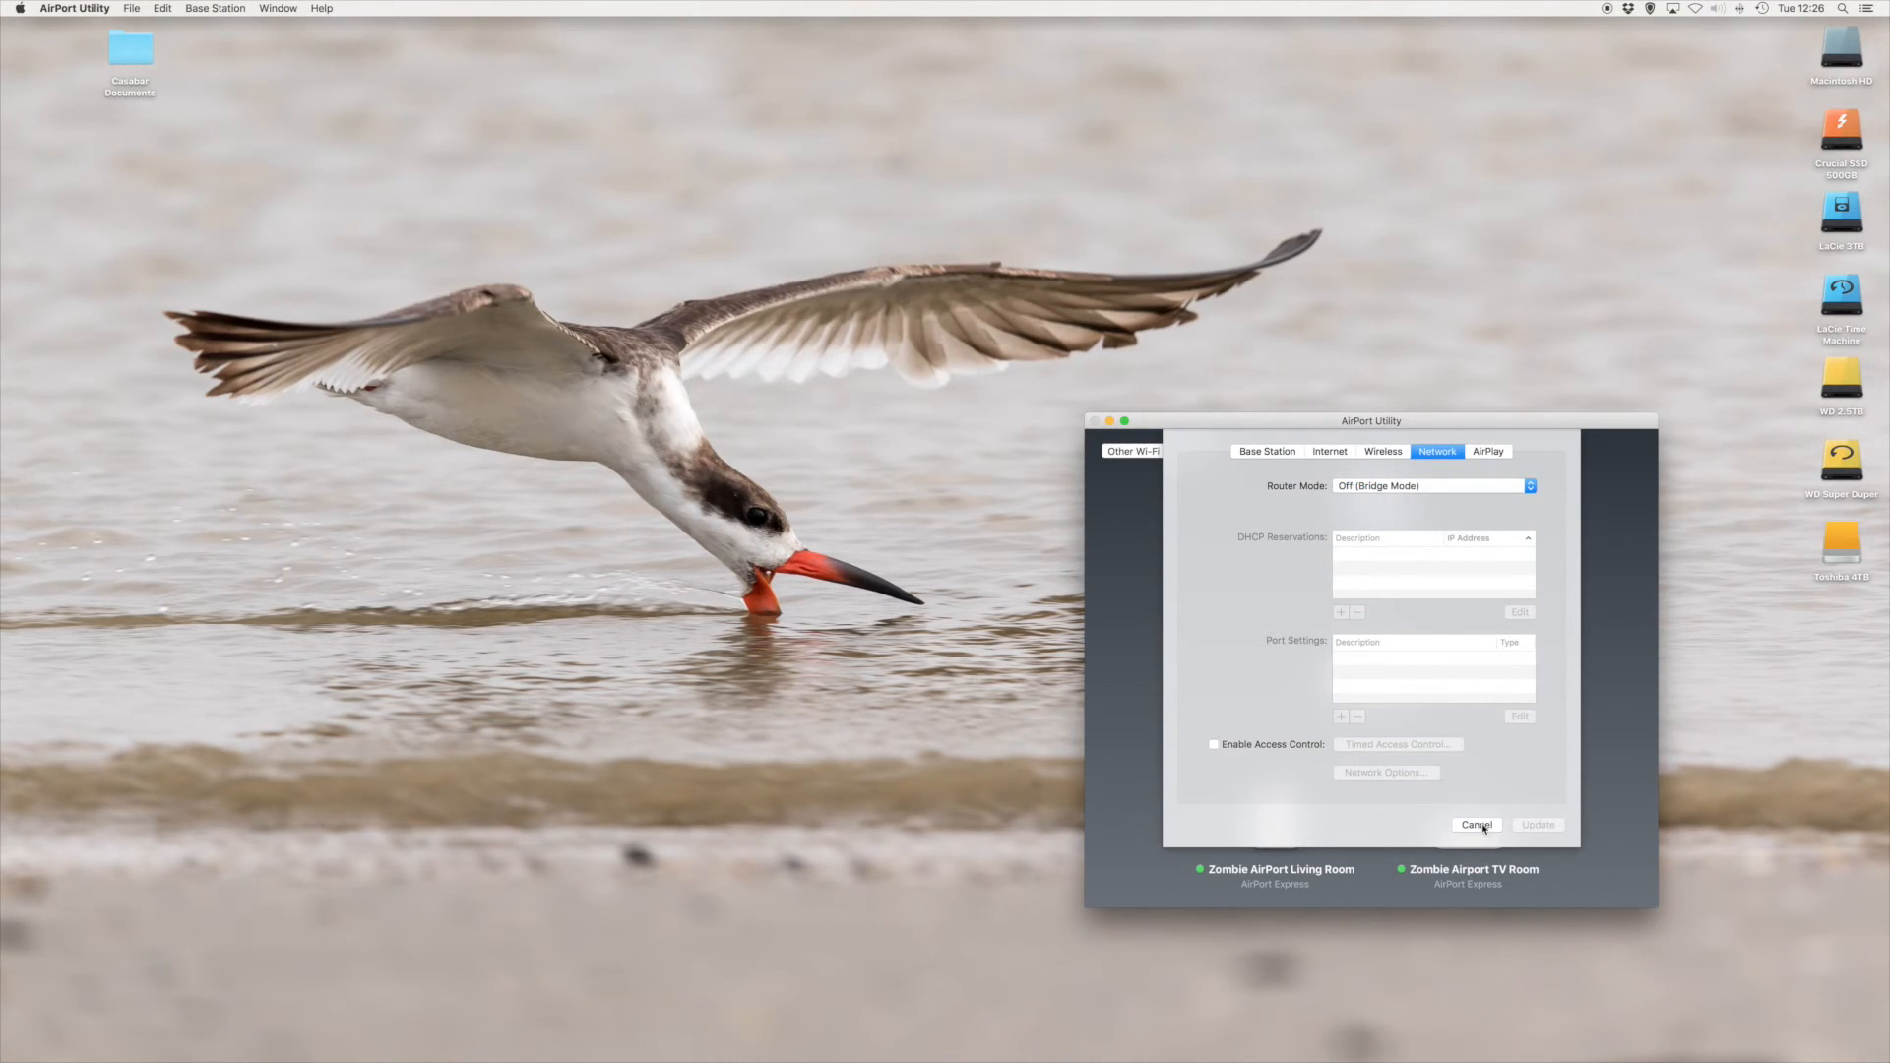
click(1476, 825)
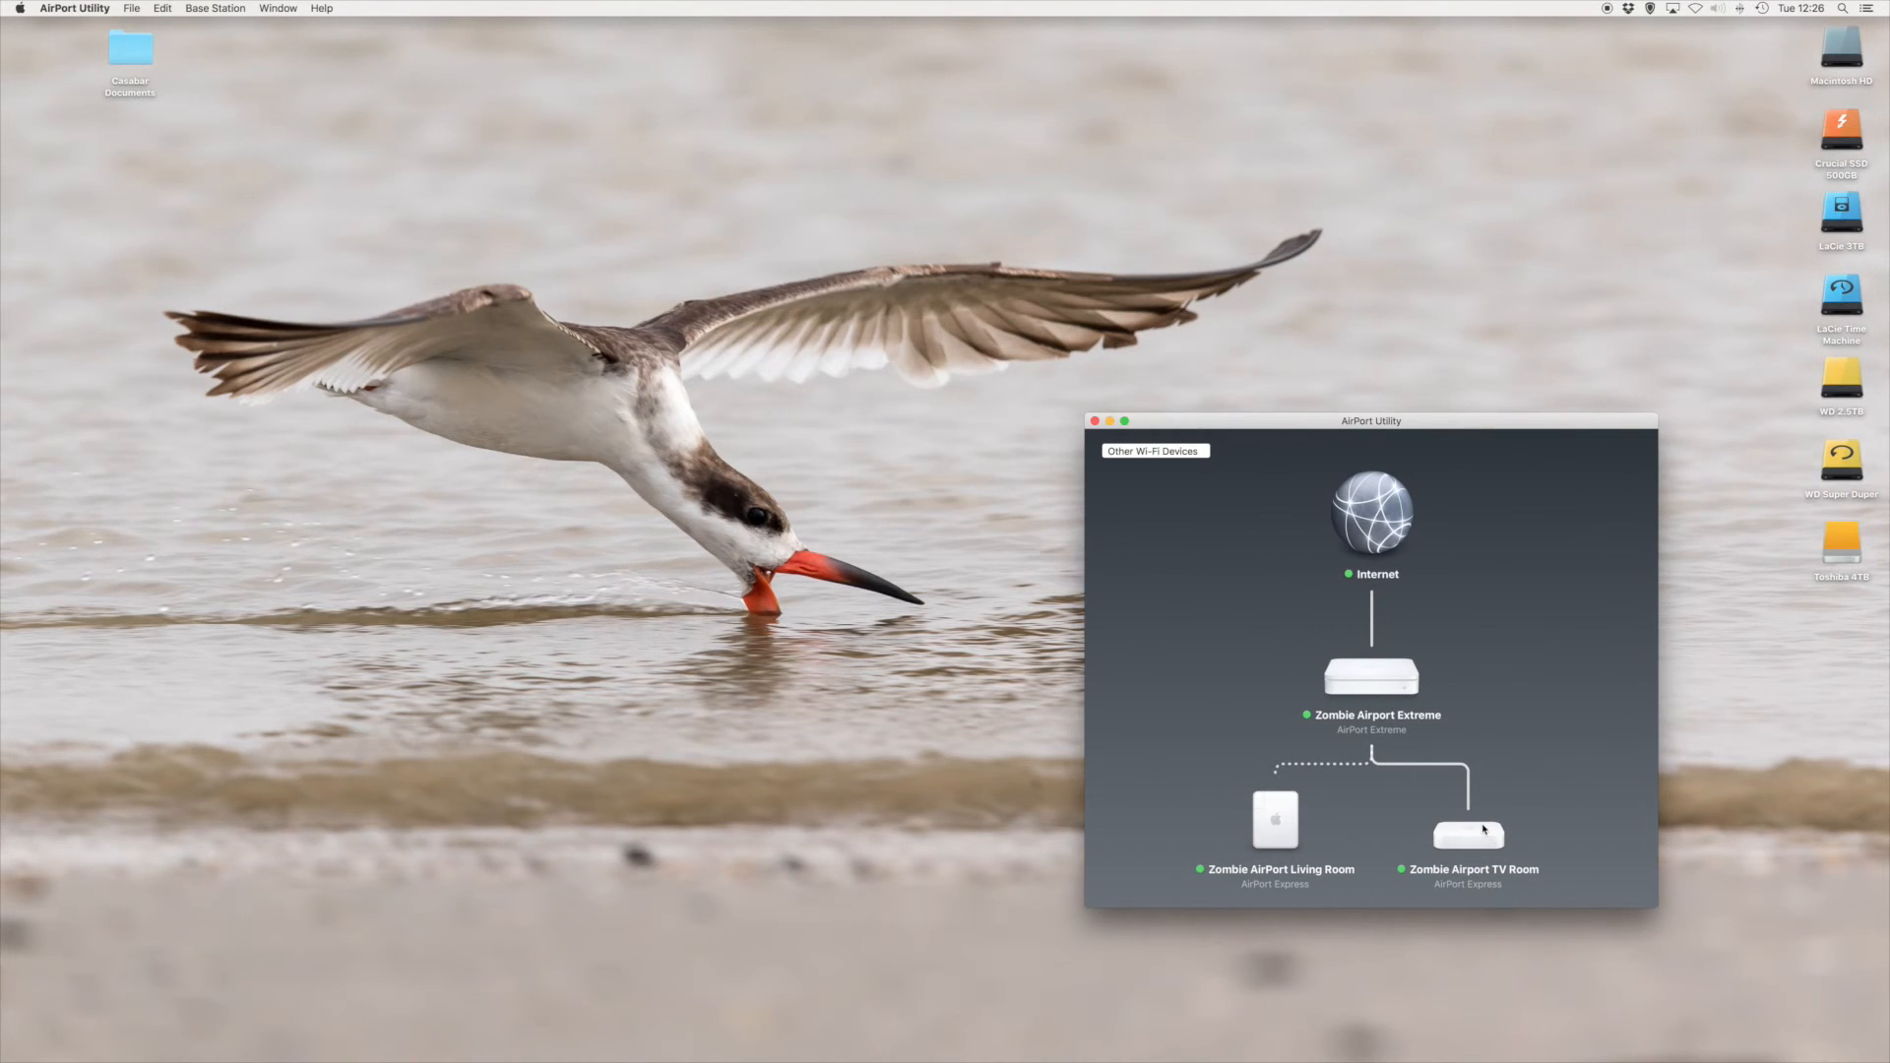